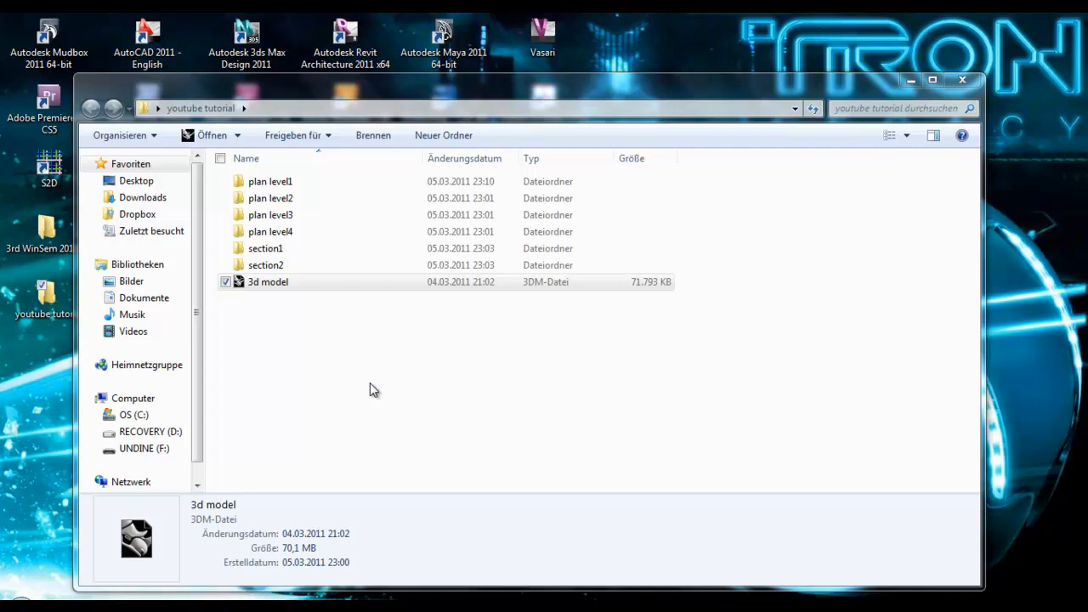
pyautogui.moveTo(305, 308)
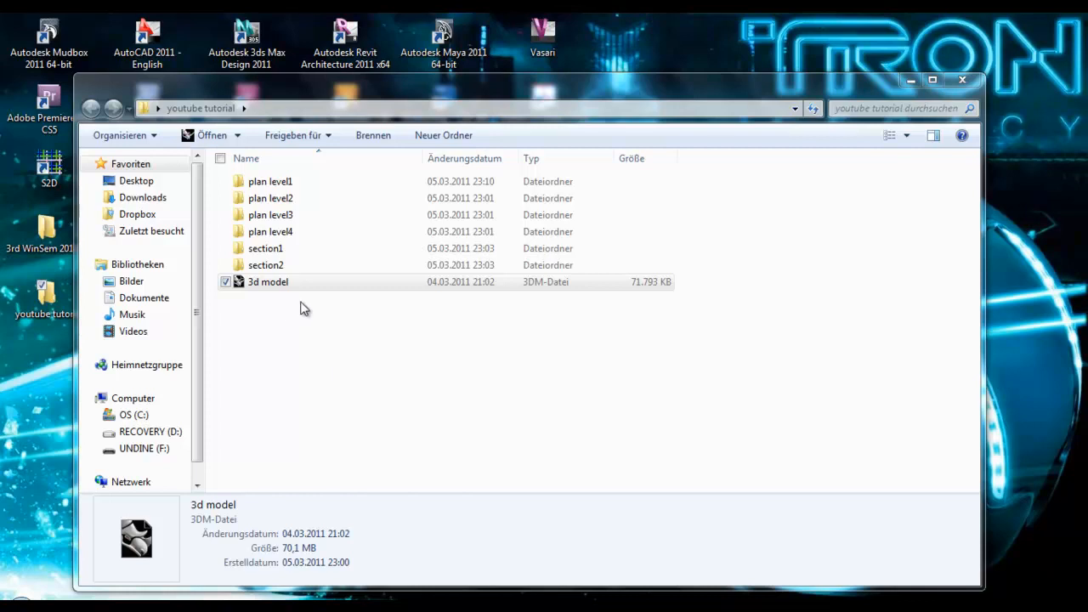
pyautogui.moveTo(279, 309)
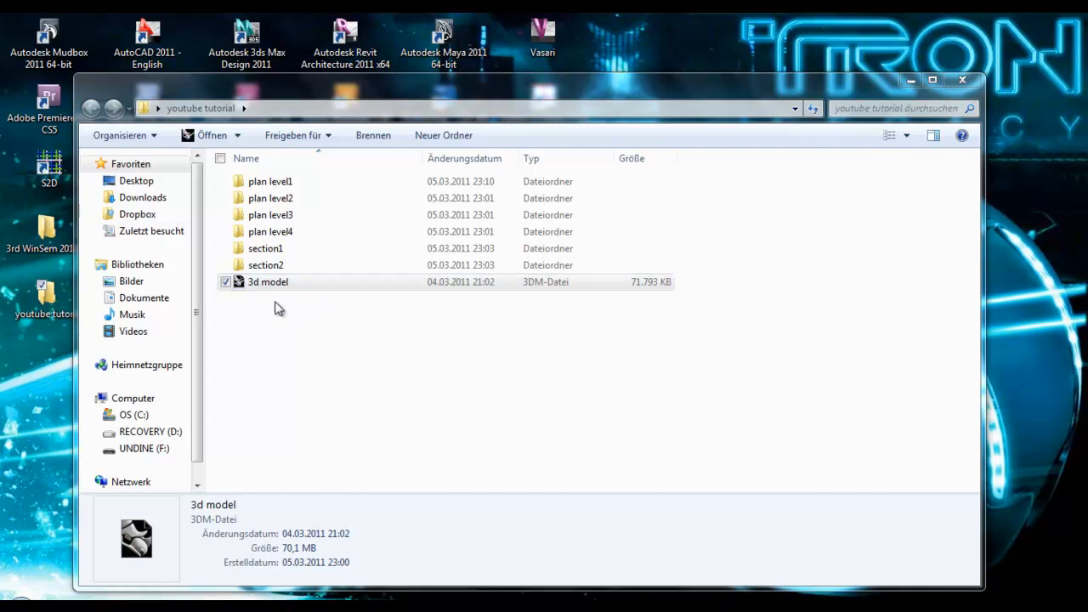
pyautogui.moveTo(258, 320)
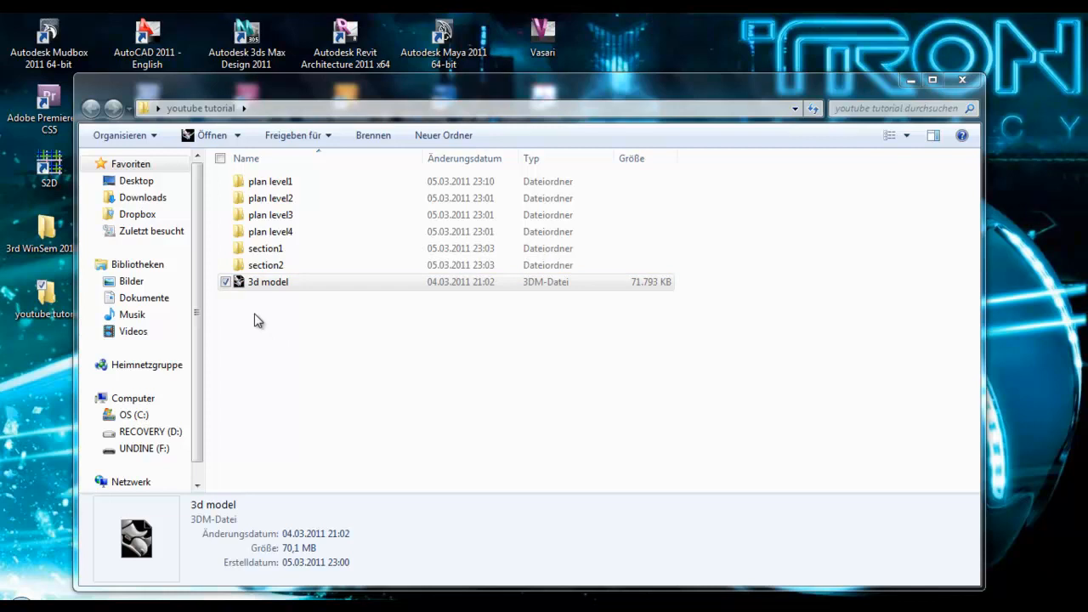
pyautogui.moveTo(272, 331)
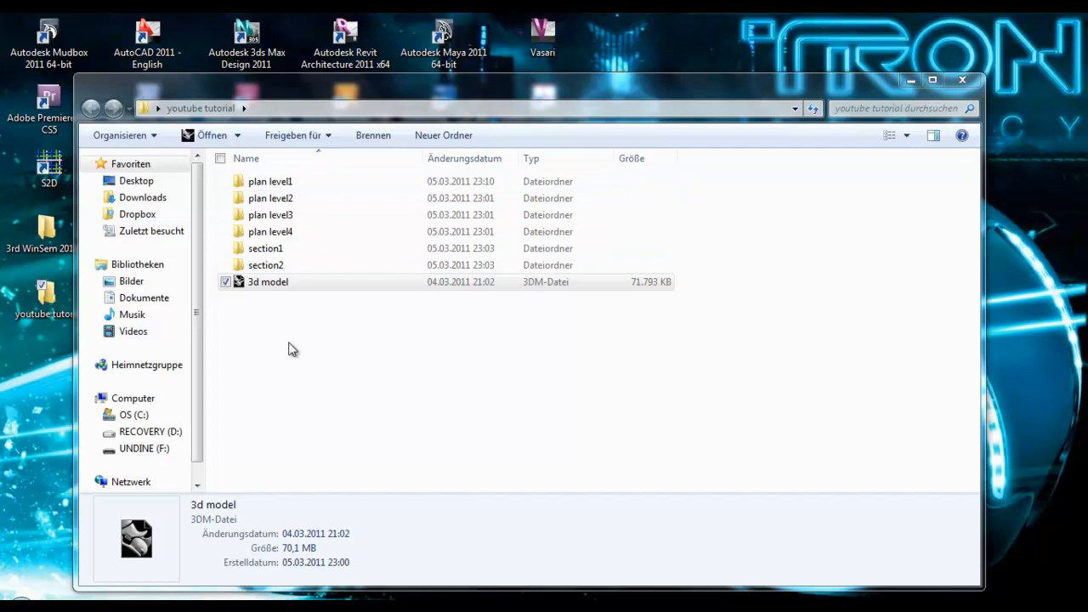
# - Open 3d model.3dm, zoom extents in the side view and select all objects
pyautogui.click(269, 282)
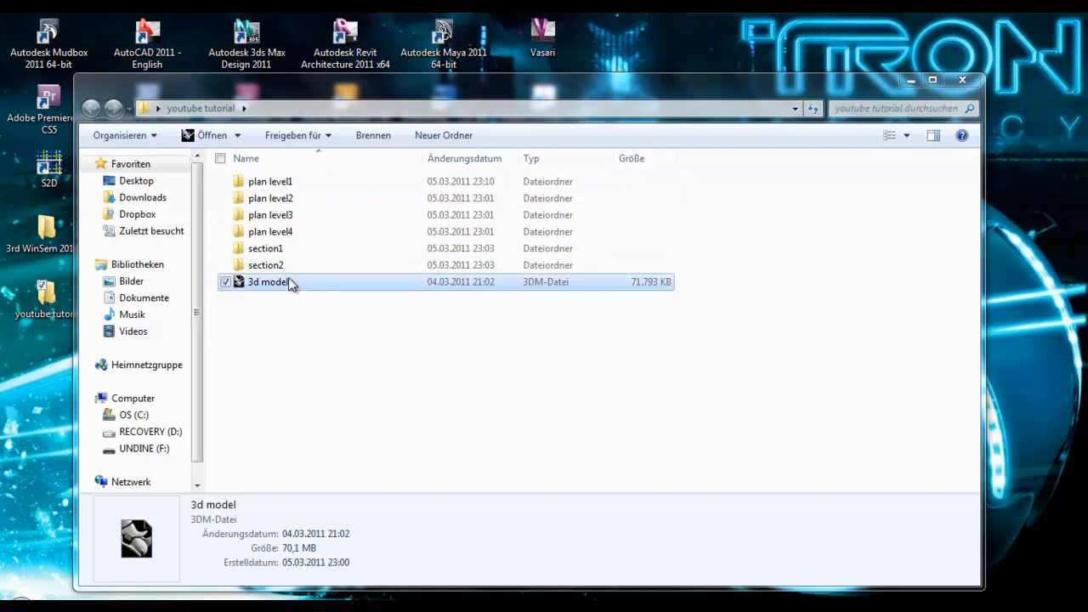
pyautogui.moveTo(299, 289)
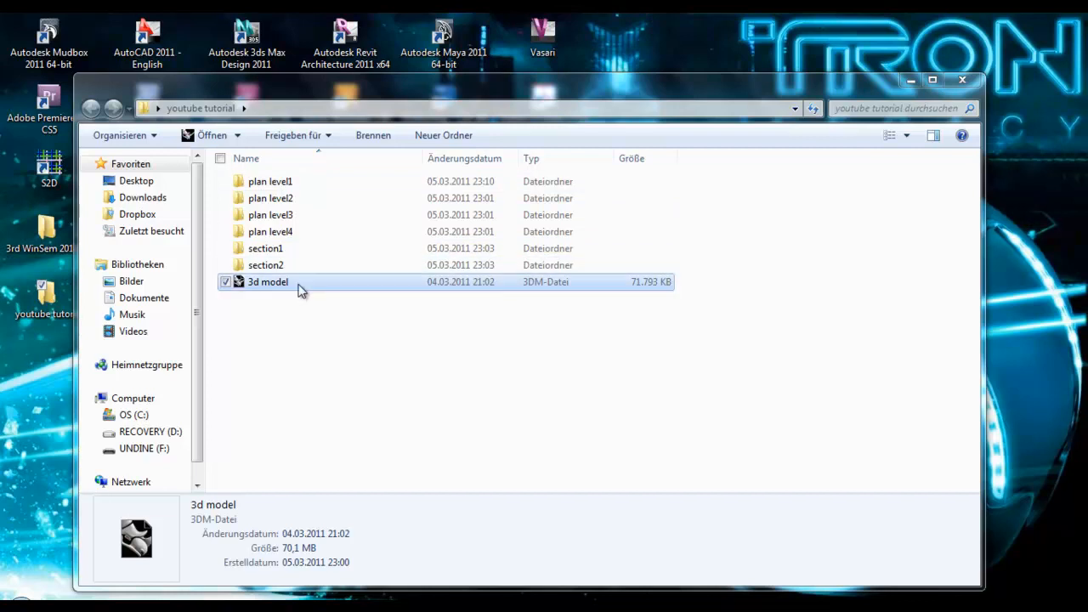
pyautogui.moveTo(271, 181)
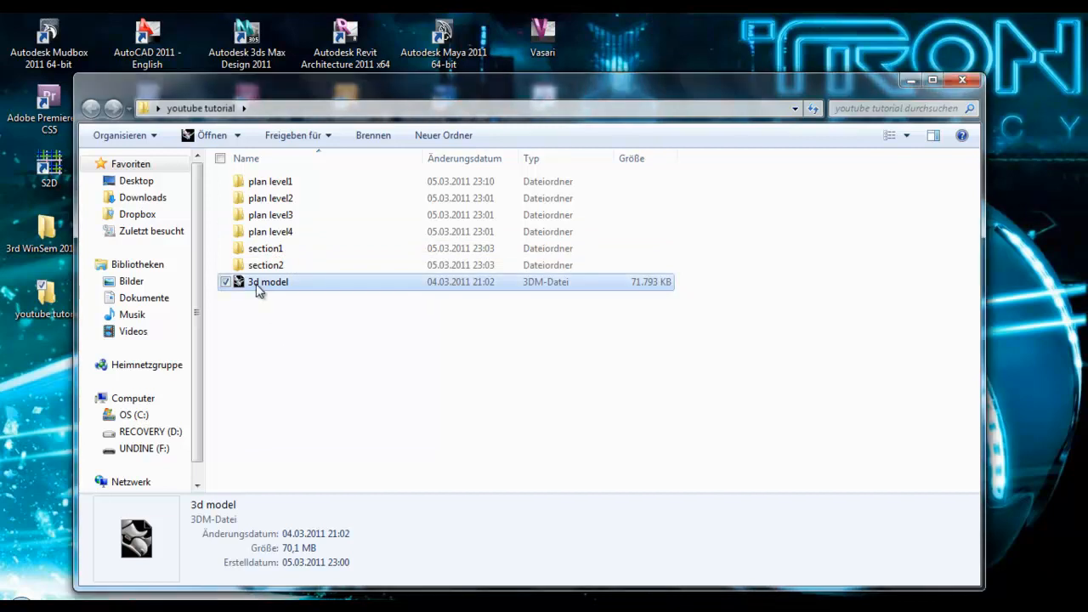
pyautogui.doubleClick(269, 282)
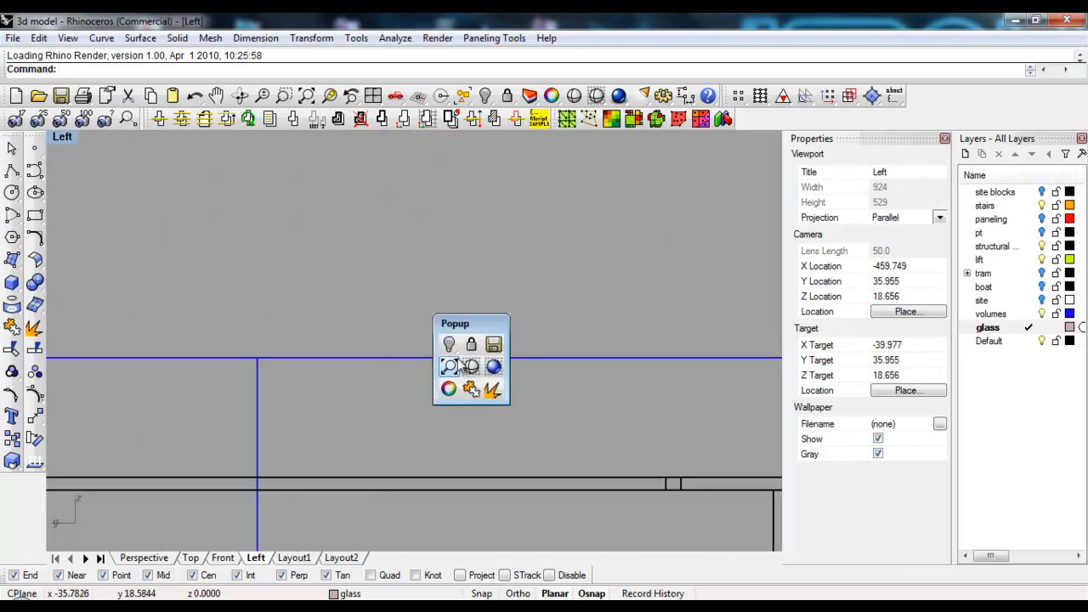
pyautogui.click(449, 367)
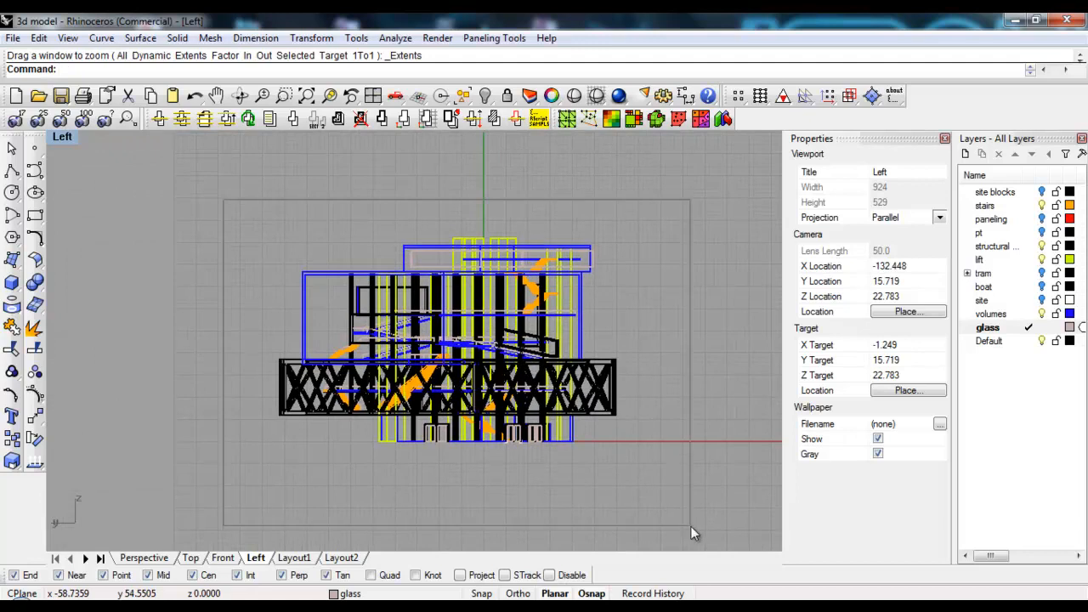
pyautogui.click(159, 119)
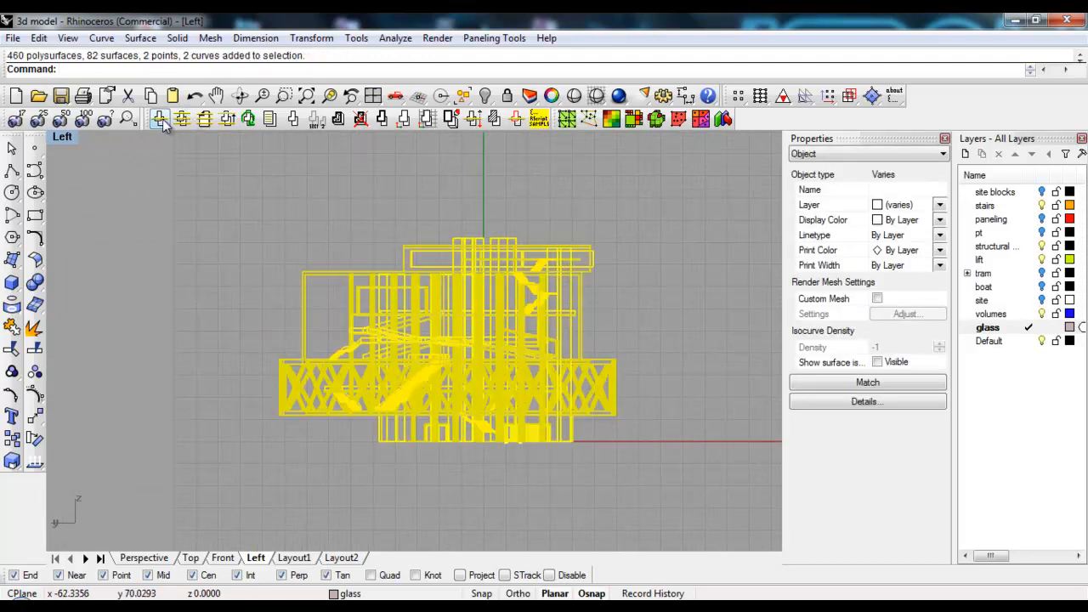
pyautogui.moveTo(160, 119)
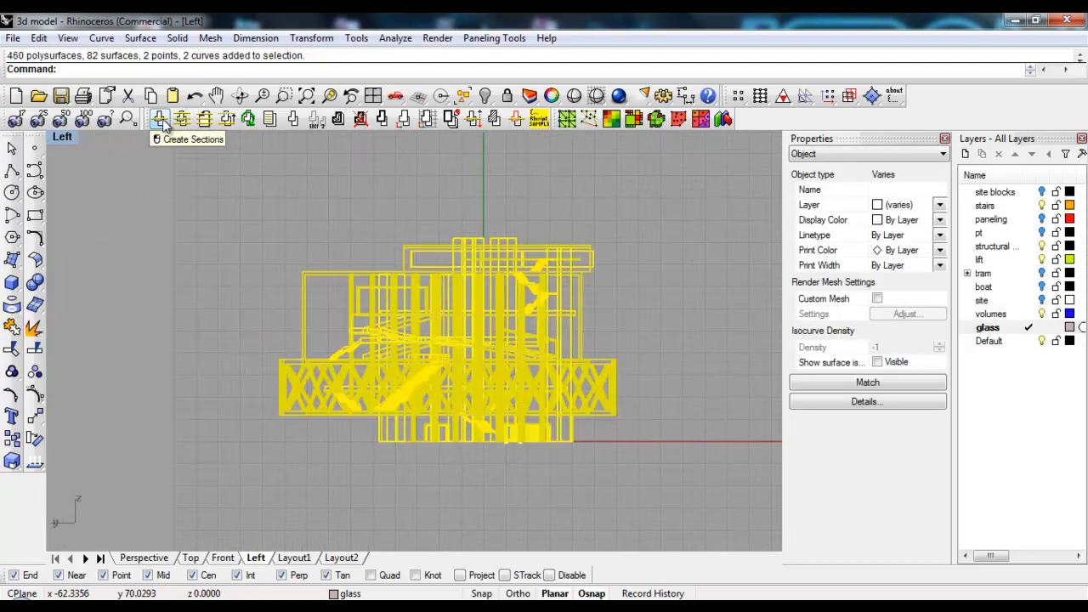
# - Create an ArchCut section, maximize the Top viewport and display section SEC_00
pyautogui.click(159, 119)
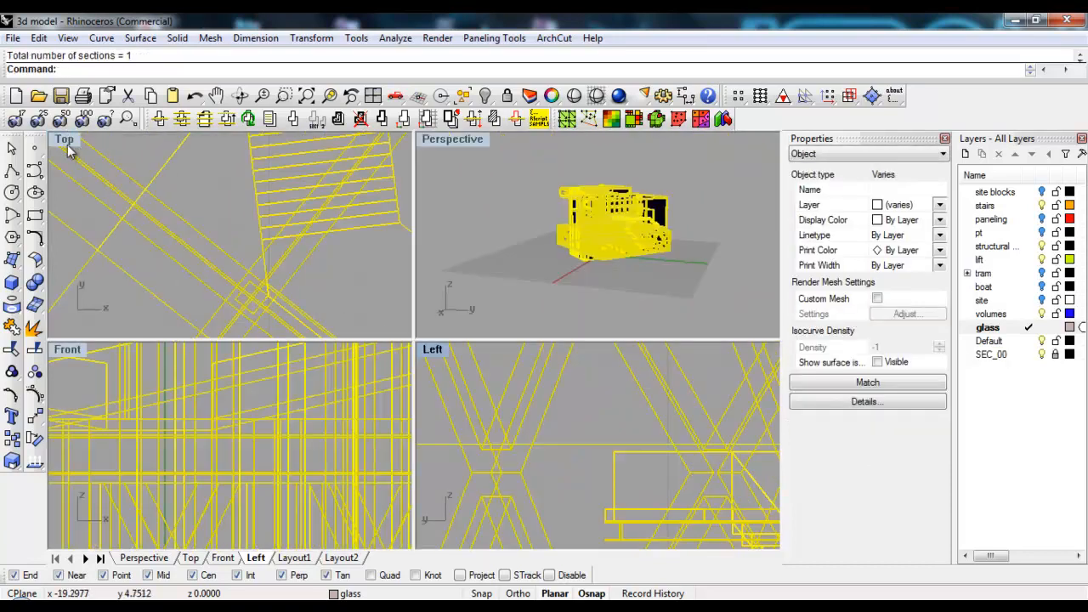
pyautogui.doubleClick(64, 139)
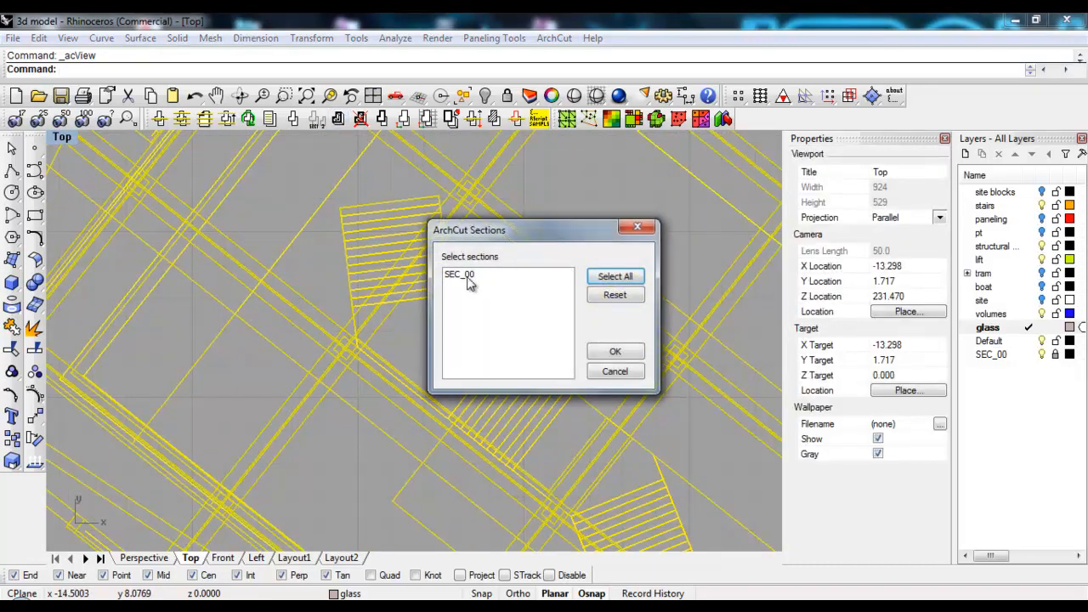
pyautogui.click(615, 350)
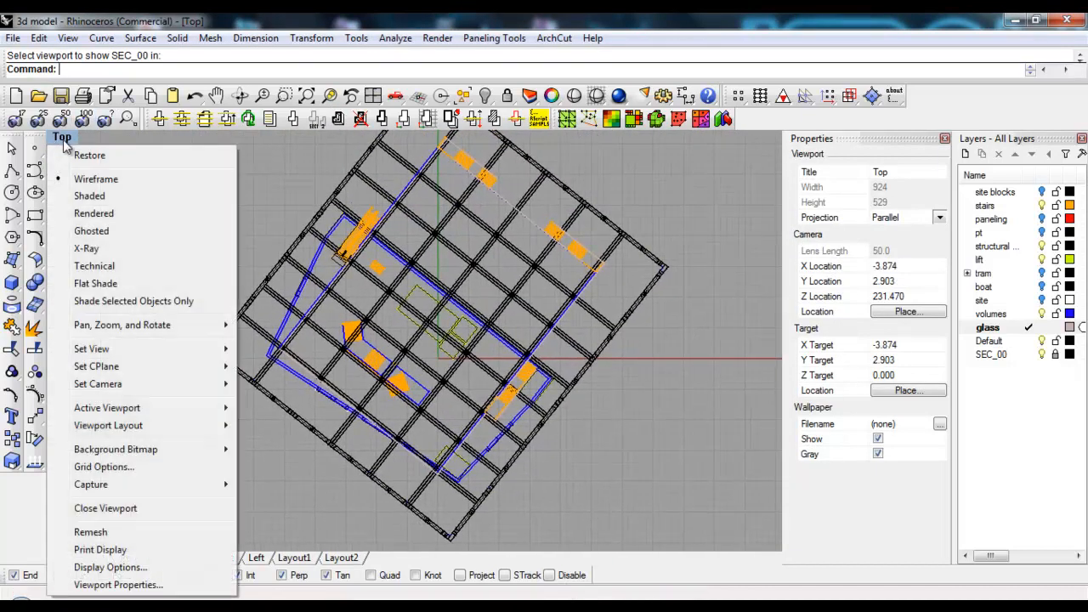
pyautogui.moveTo(85, 178)
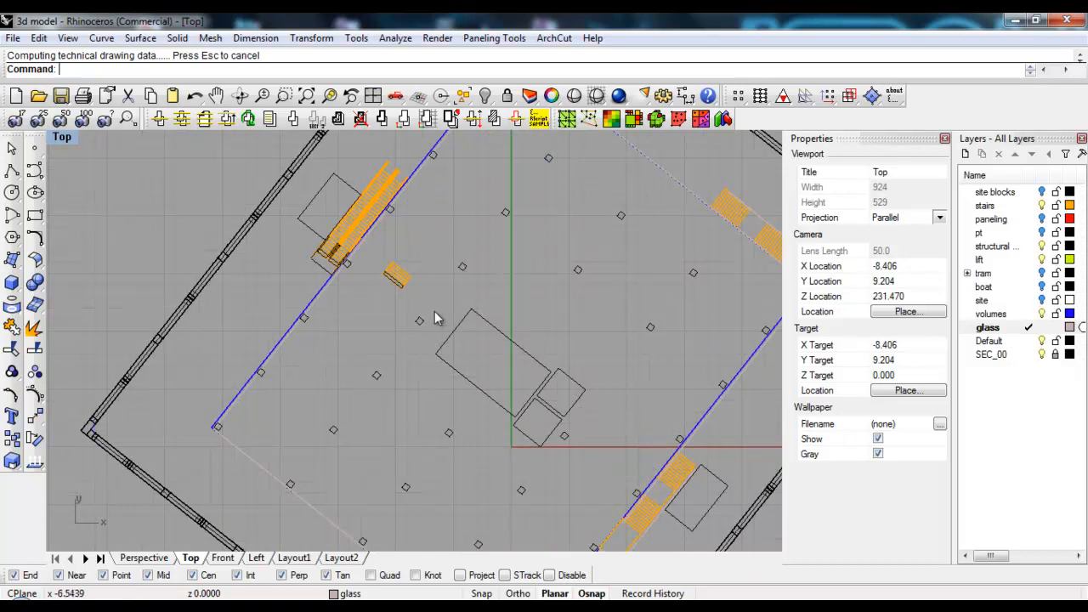
pyautogui.moveTo(592, 388)
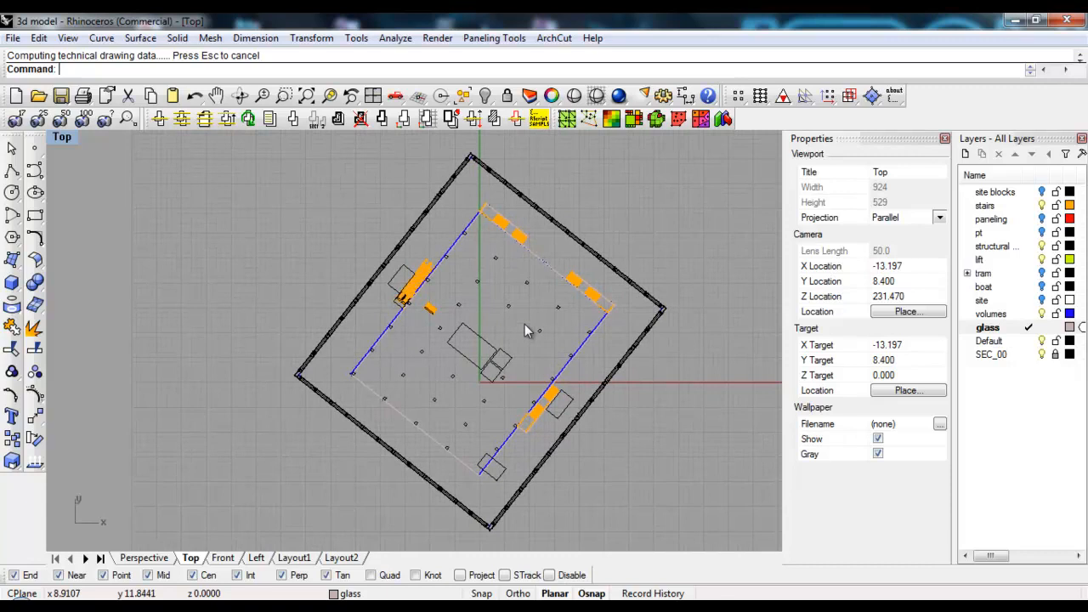
pyautogui.moveTo(643, 195)
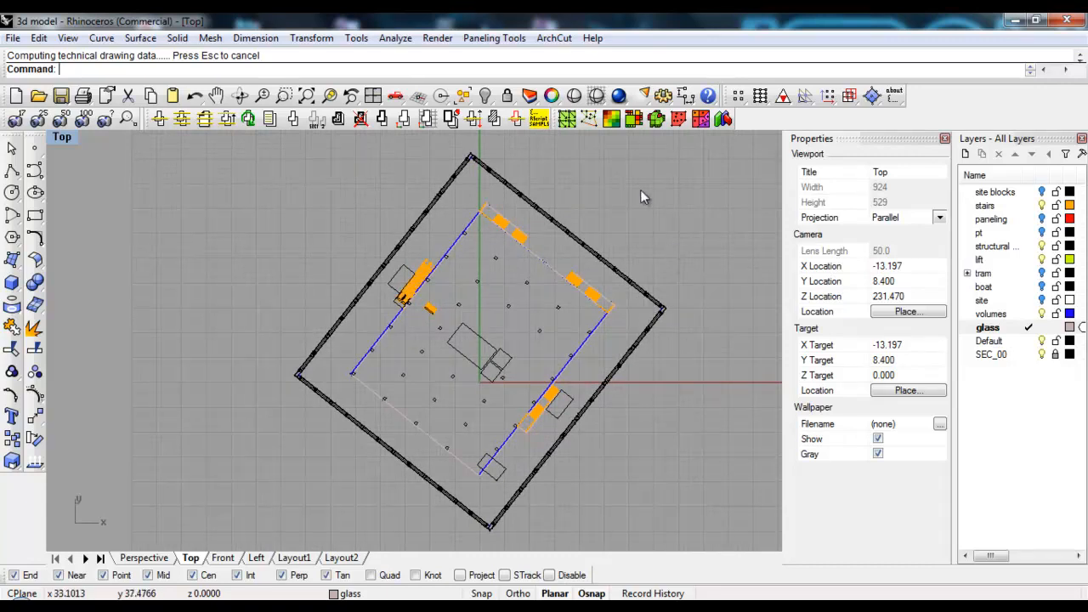
pyautogui.moveTo(452, 117)
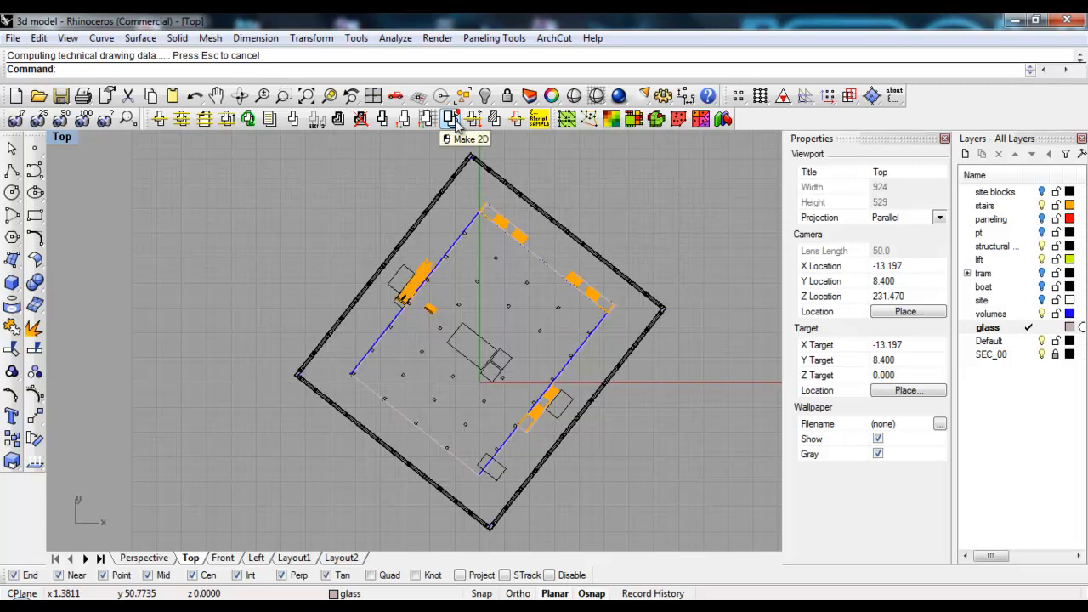
# - Run Make2D with Current View to flatten the SEC_00 plan into 2D curves
pyautogui.click(452, 117)
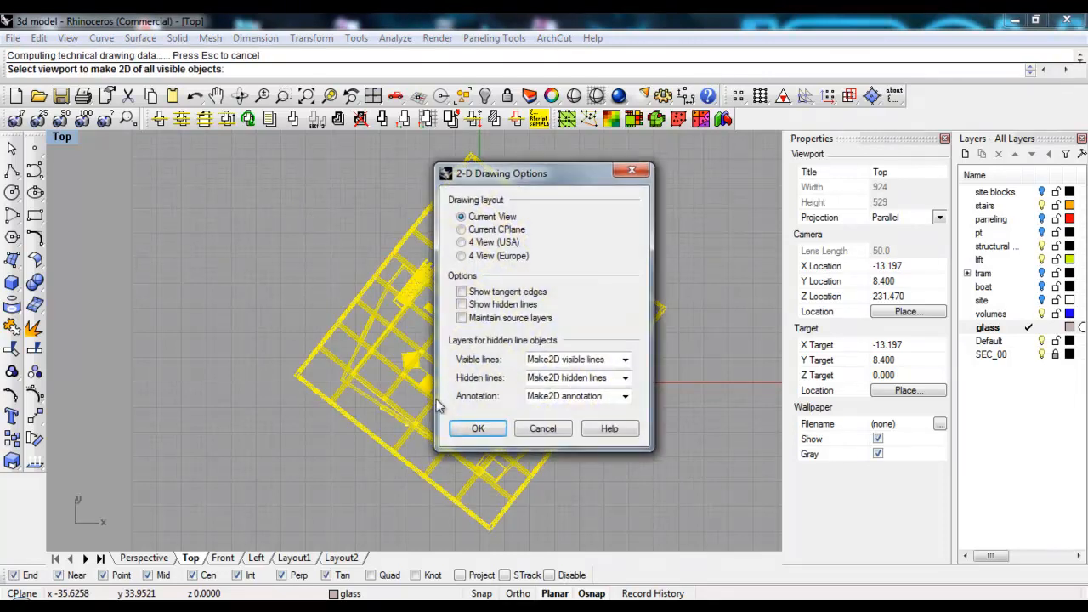
pyautogui.click(478, 428)
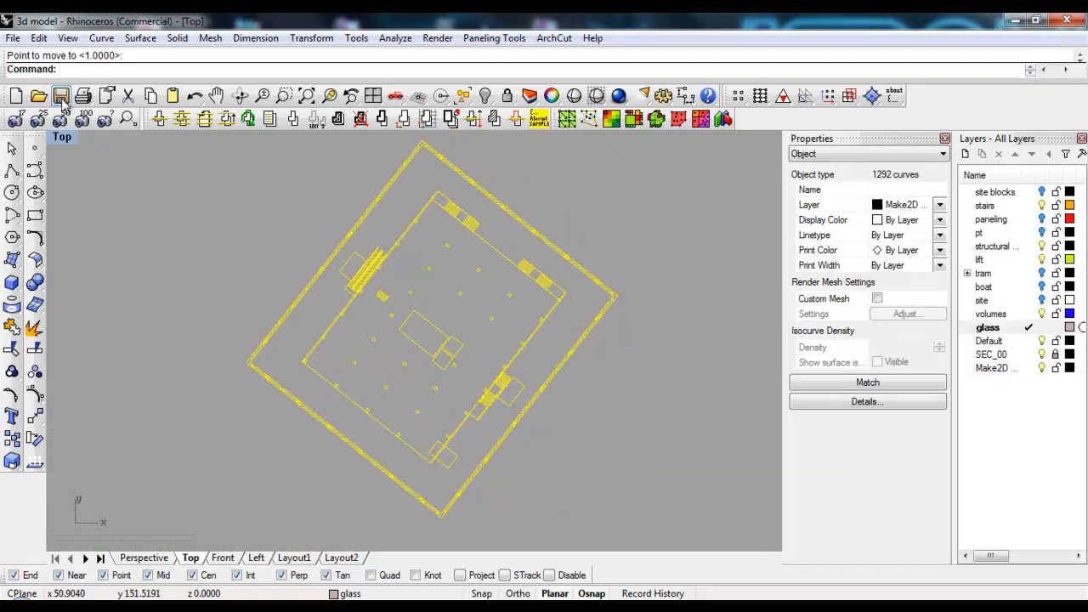
# - Export the plan linework as block plan 1.3dm in Desktop > youtube tutorial > plan level1, replacing the old file
pyautogui.click(14, 38)
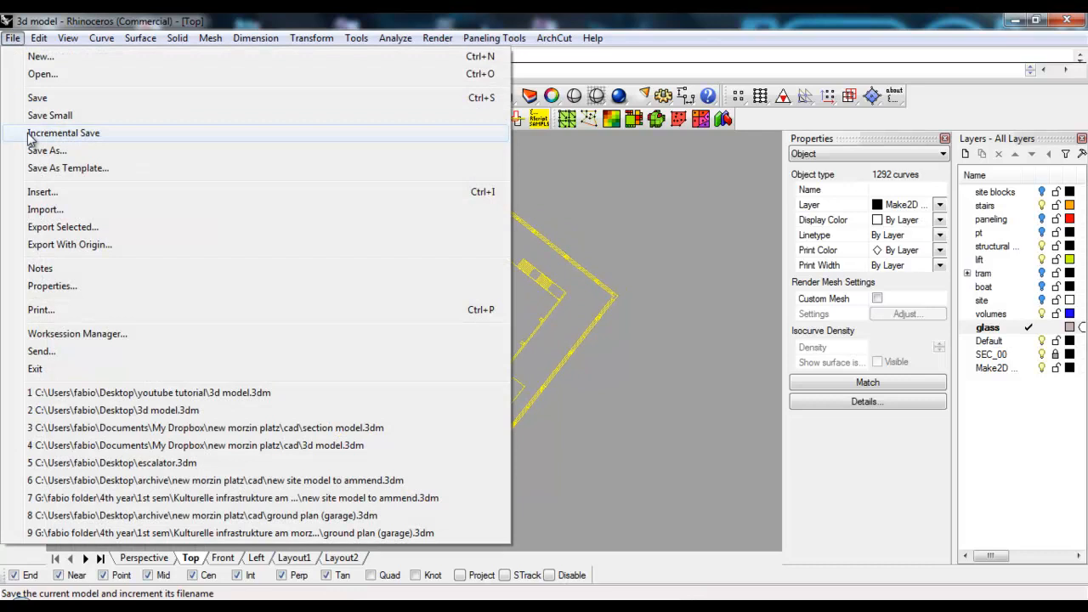
pyautogui.moveTo(61, 228)
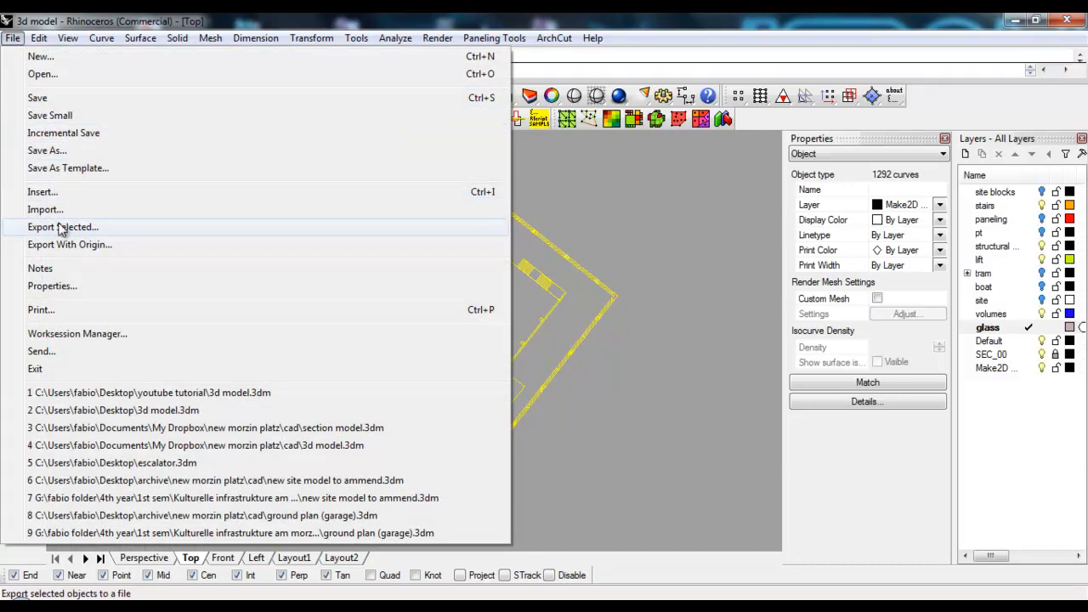
pyautogui.click(61, 228)
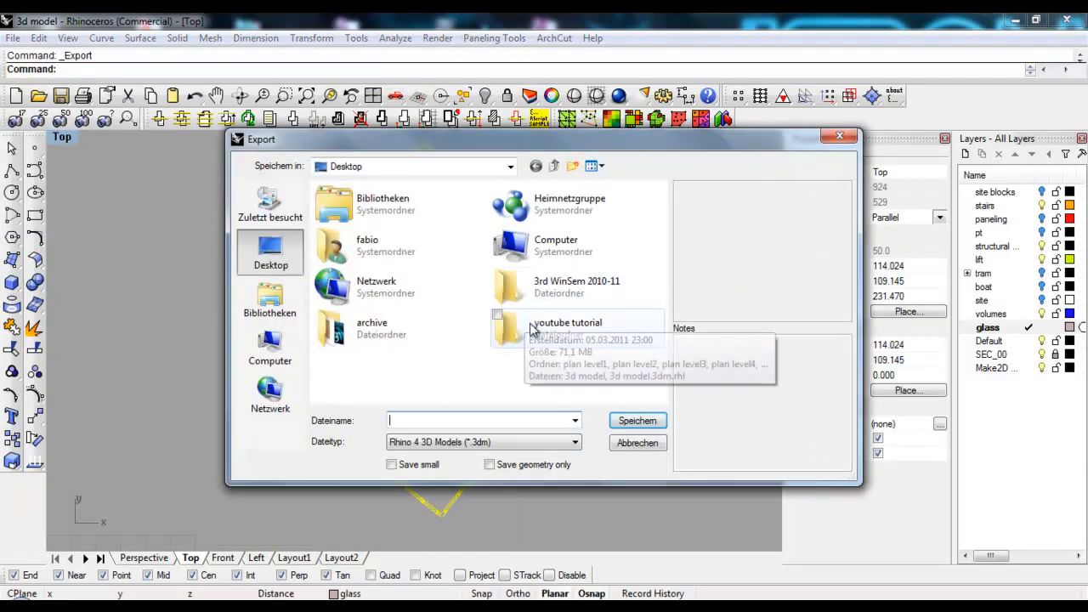
pyautogui.doubleClick(568, 323)
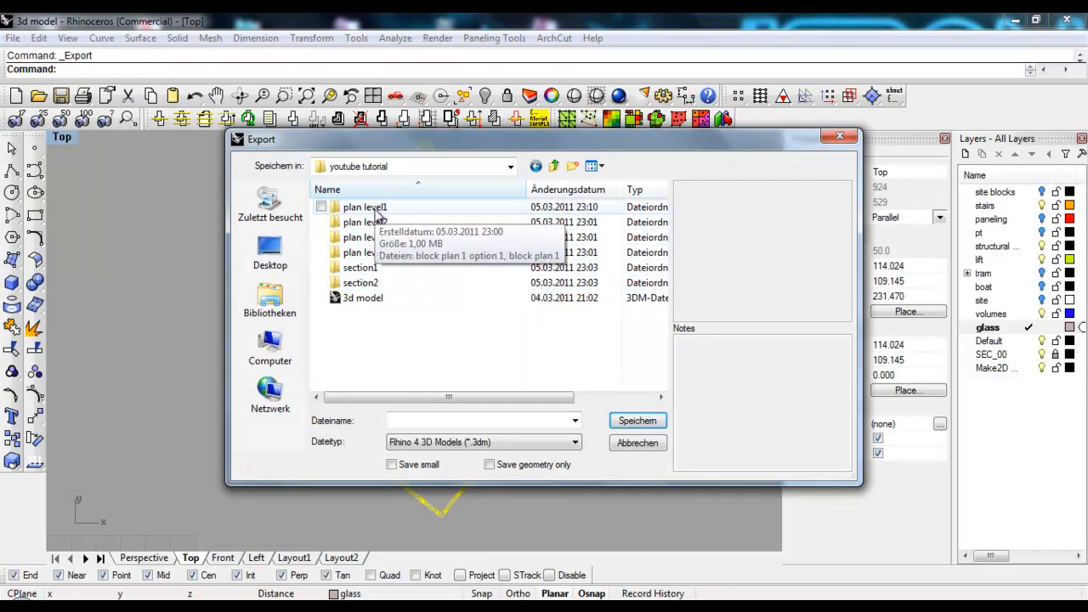
pyautogui.doubleClick(366, 208)
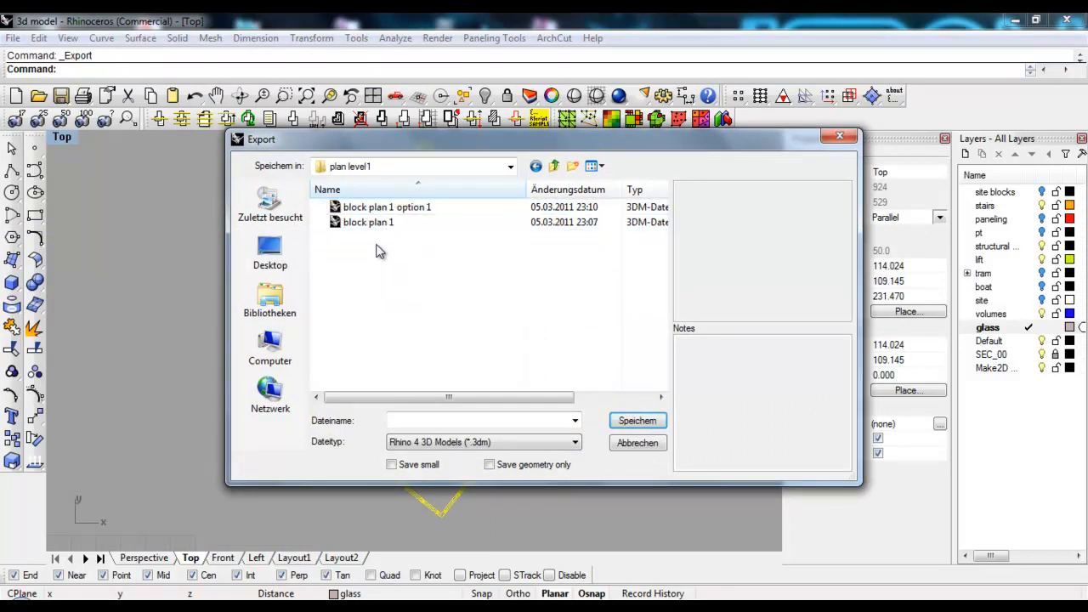
pyautogui.click(368, 221)
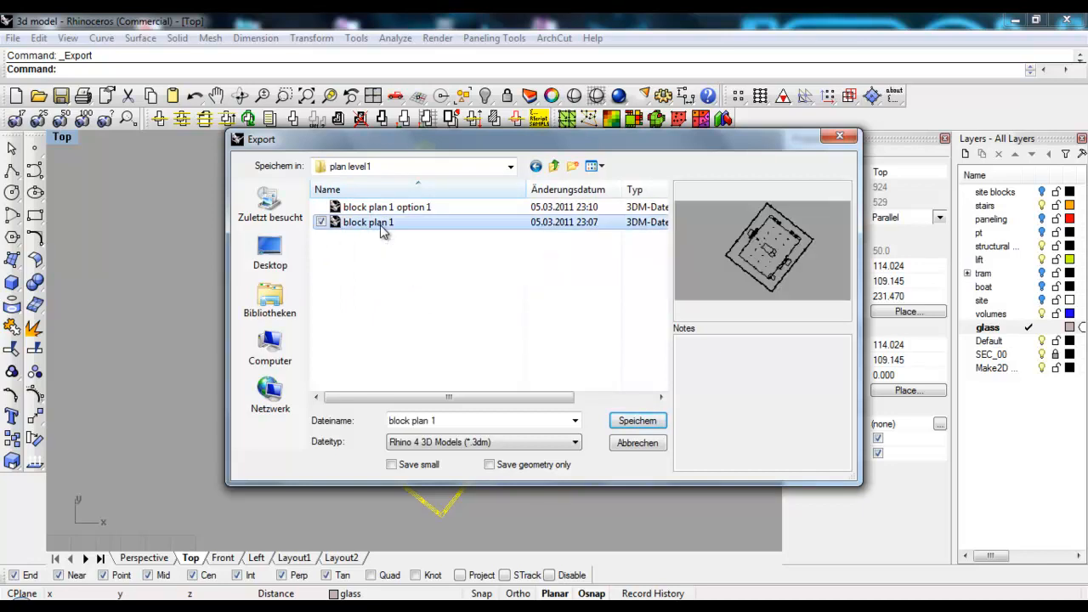
pyautogui.click(636, 422)
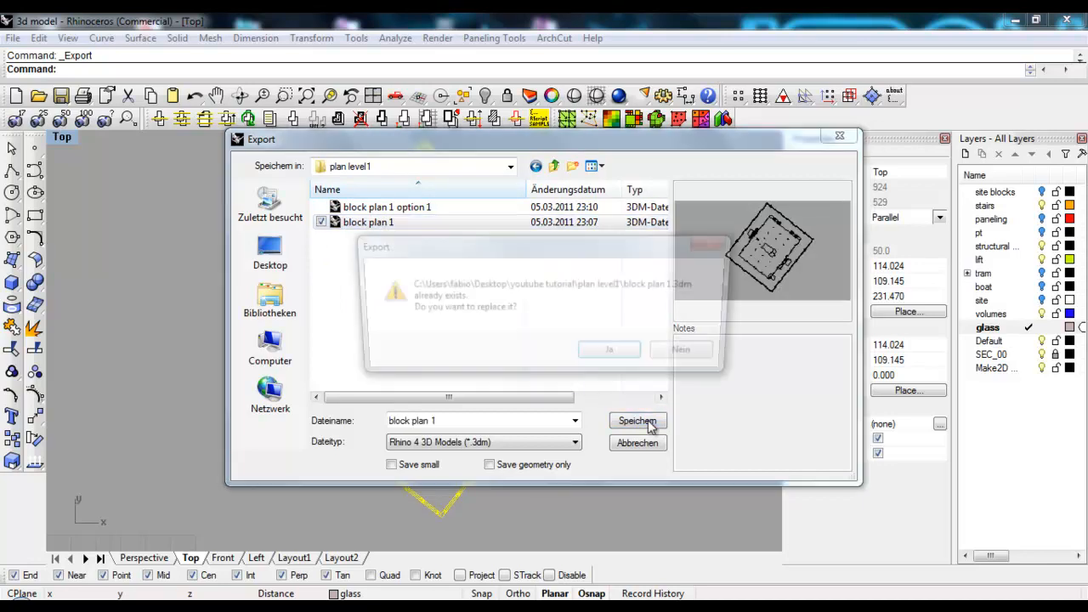
pyautogui.click(609, 348)
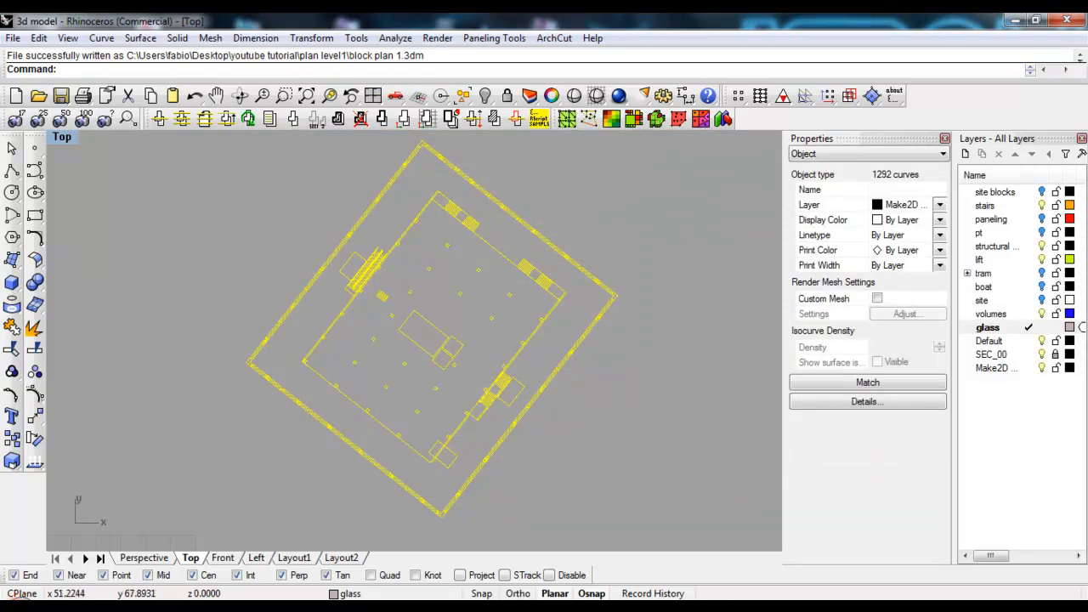
pyautogui.moveTo(85, 287)
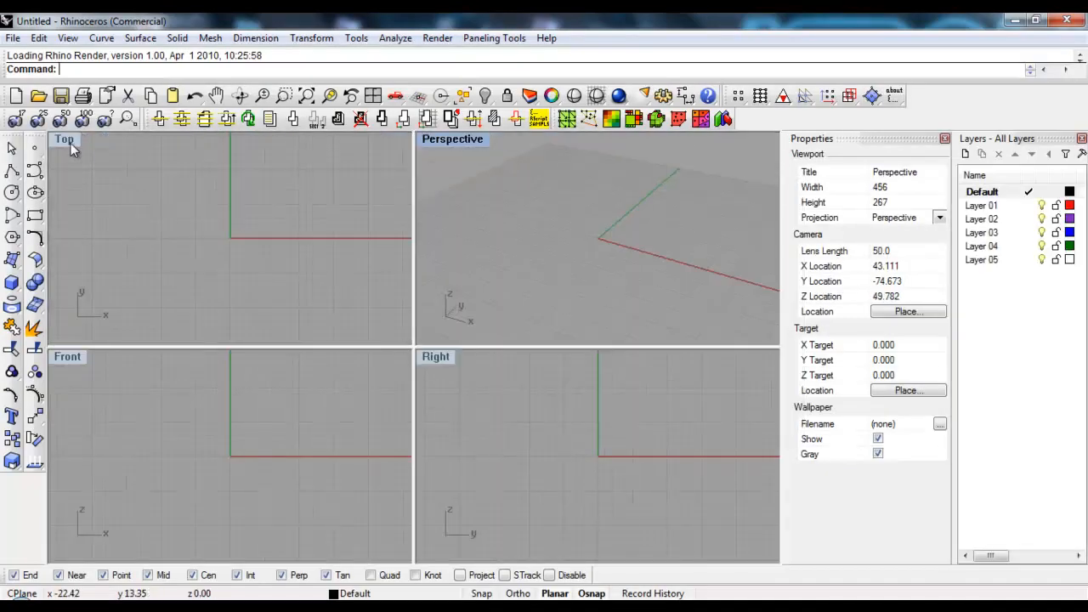
# - Insert block plan 1.3dm as a block at the origin without an insertion-point prompt, then maximize Perspective
pyautogui.click(14, 37)
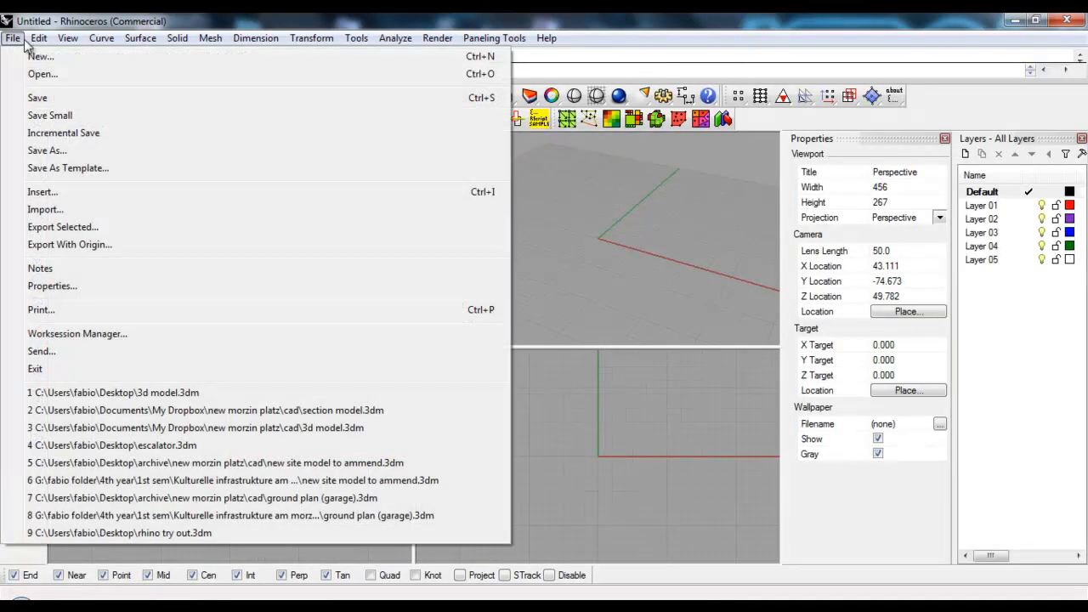
pyautogui.click(38, 37)
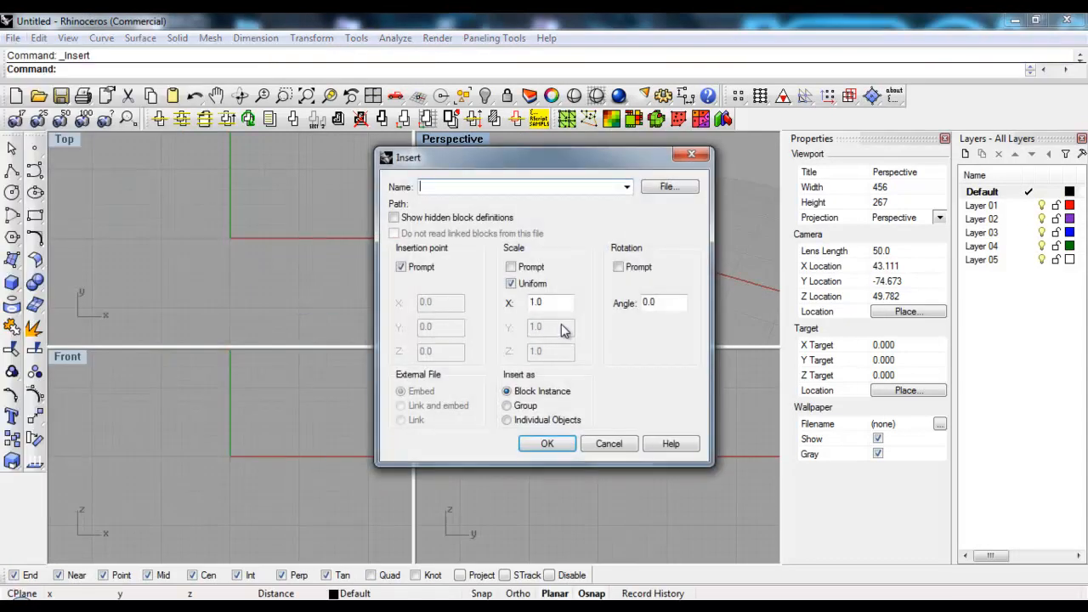
pyautogui.click(669, 186)
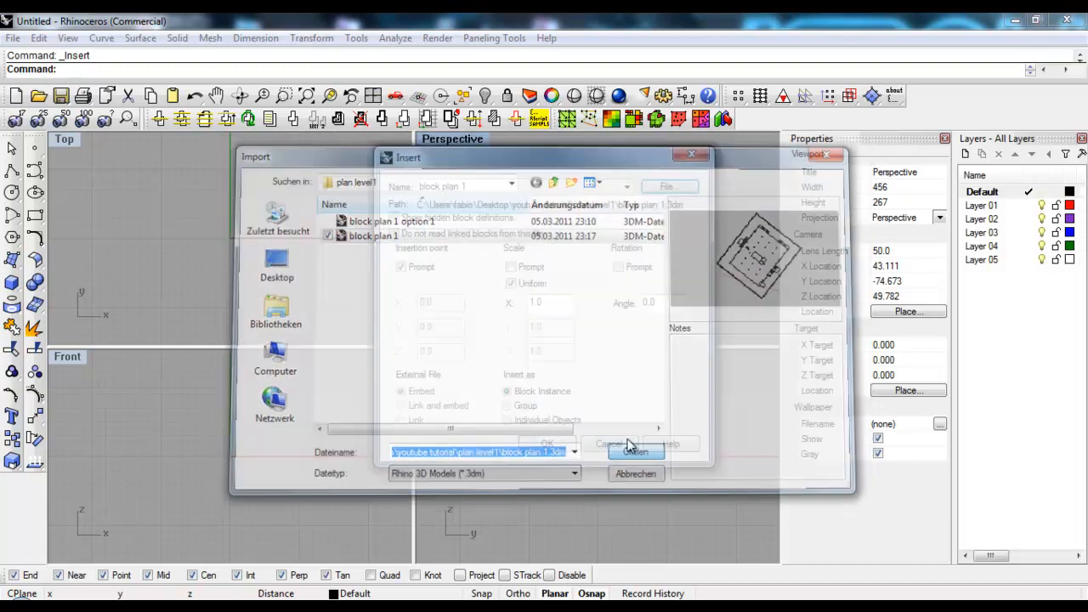
pyautogui.click(636, 451)
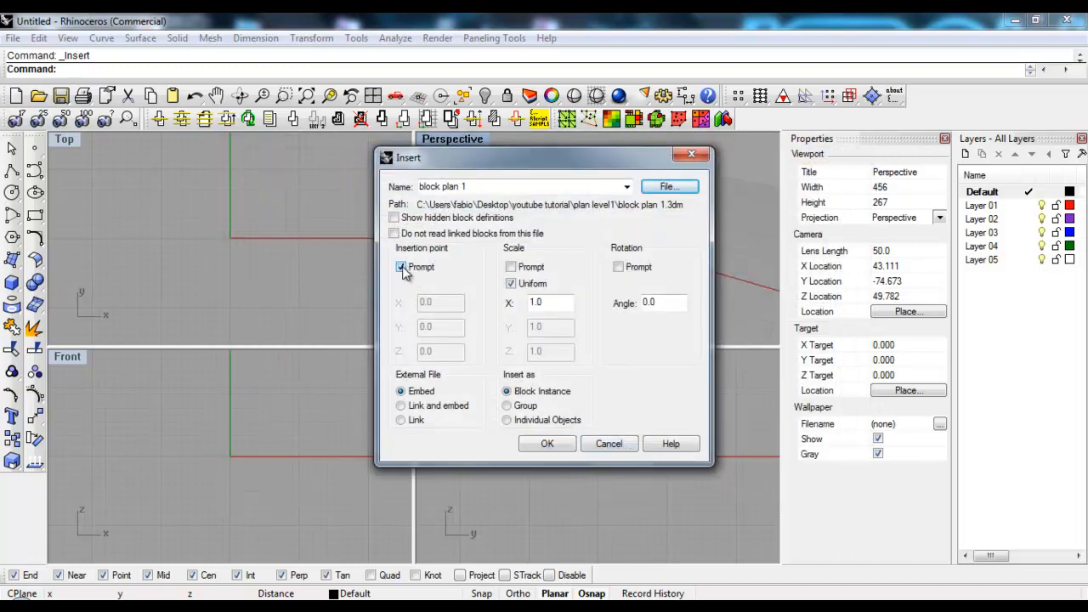
pyautogui.click(401, 267)
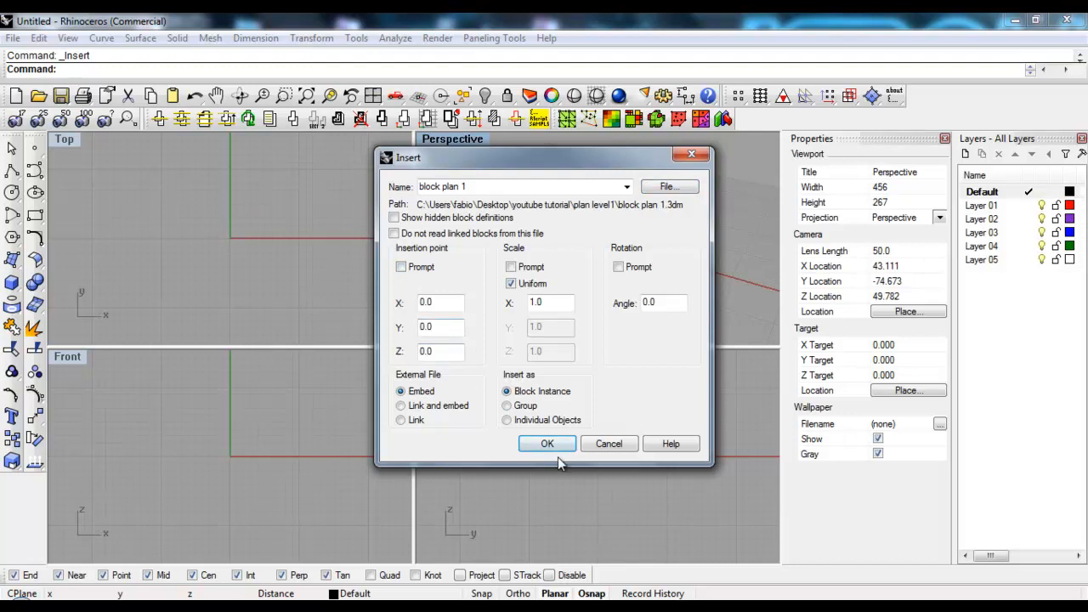
pyautogui.click(548, 442)
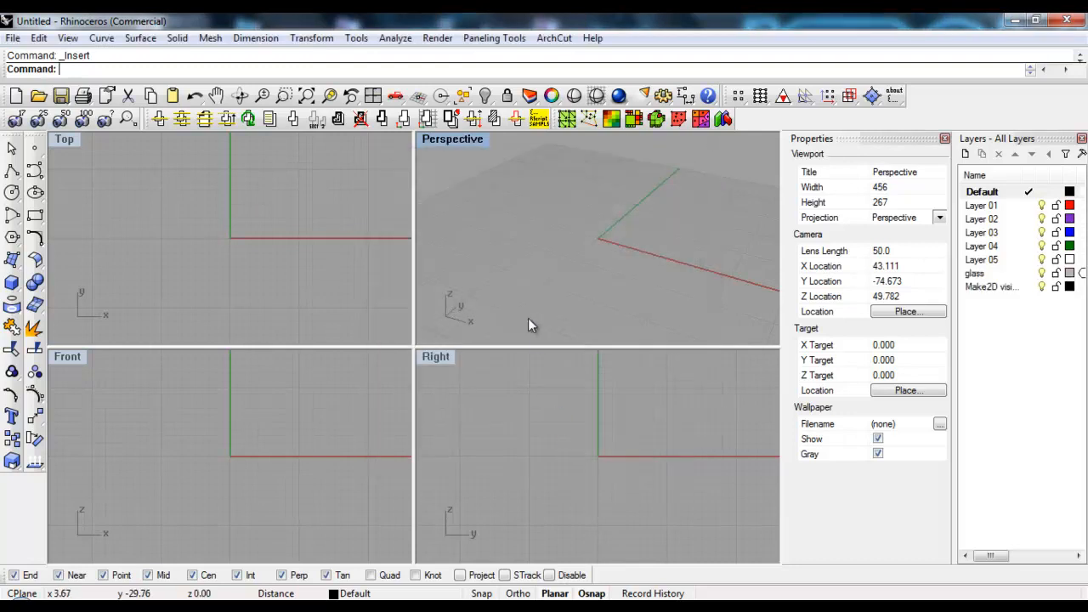
pyautogui.doubleClick(452, 139)
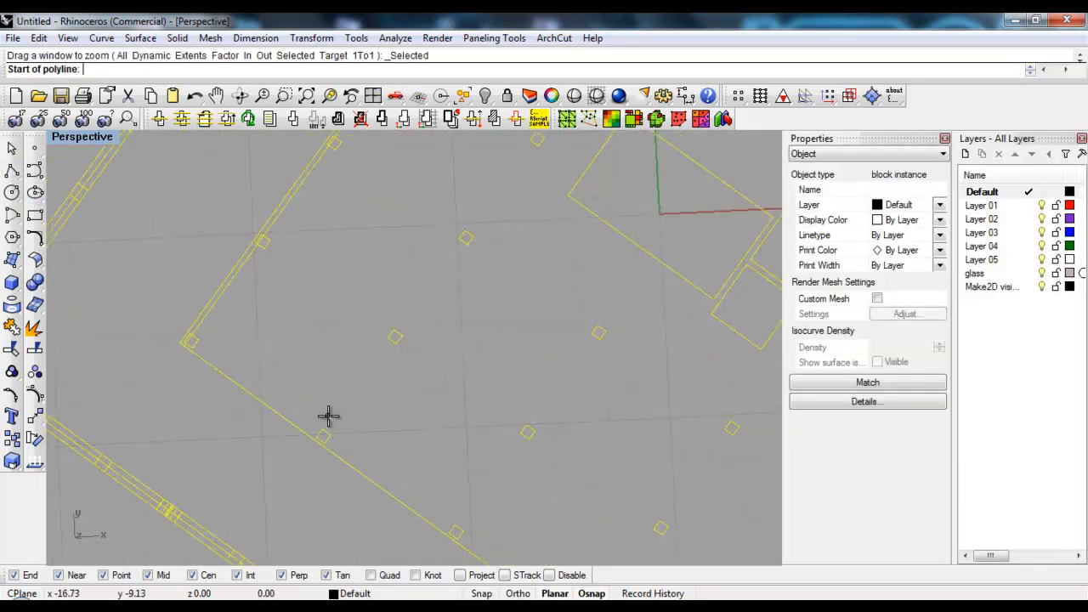
pyautogui.click(321, 441)
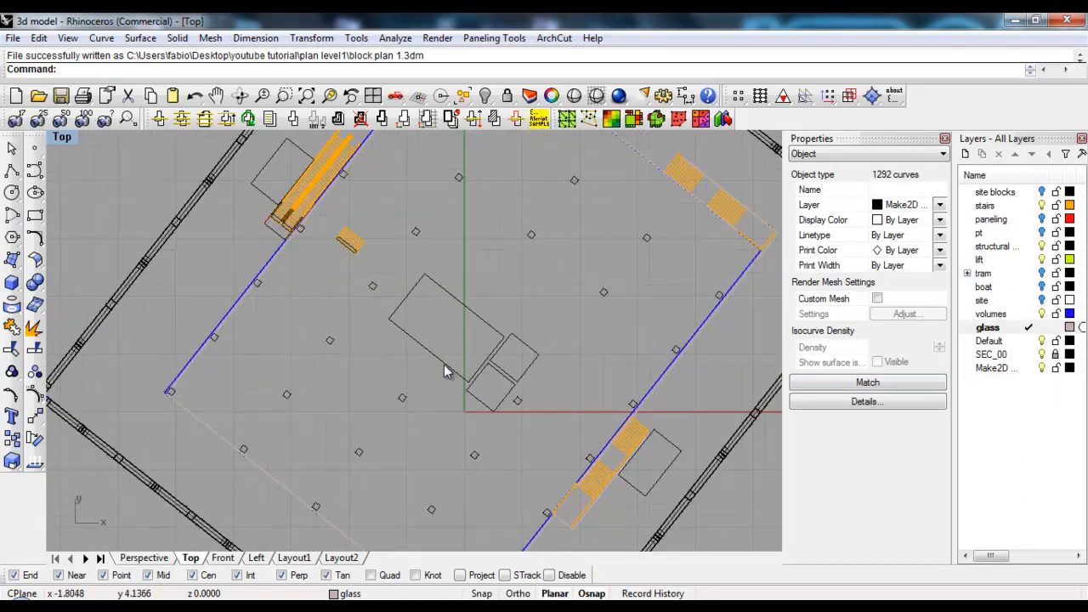
# - Run Make2D on the 3d model's top view to generate a 1292-curve plan drawing
pyautogui.click(442, 332)
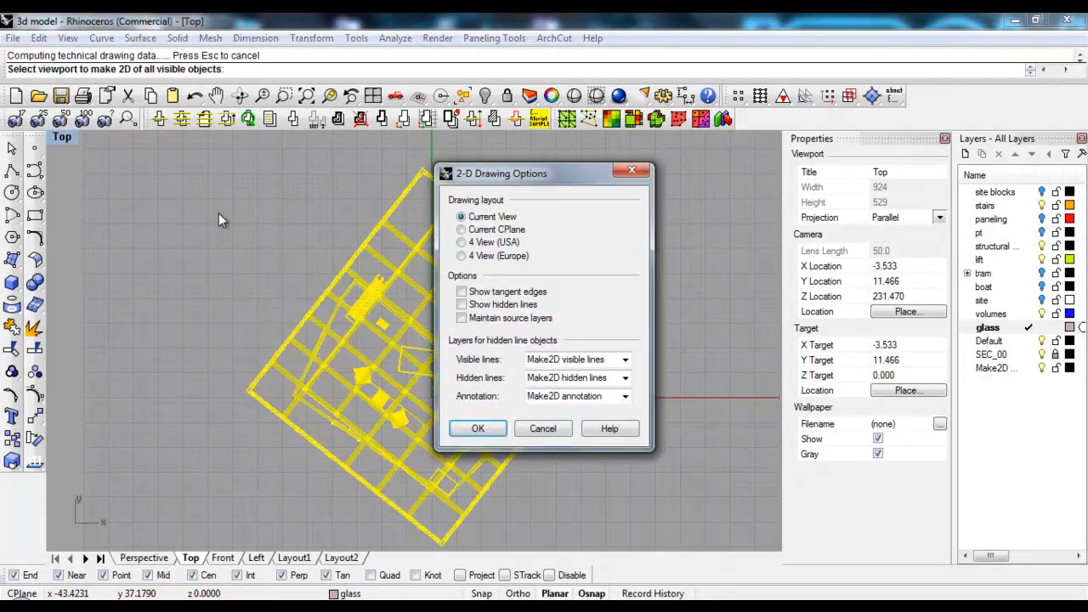
pyautogui.click(478, 429)
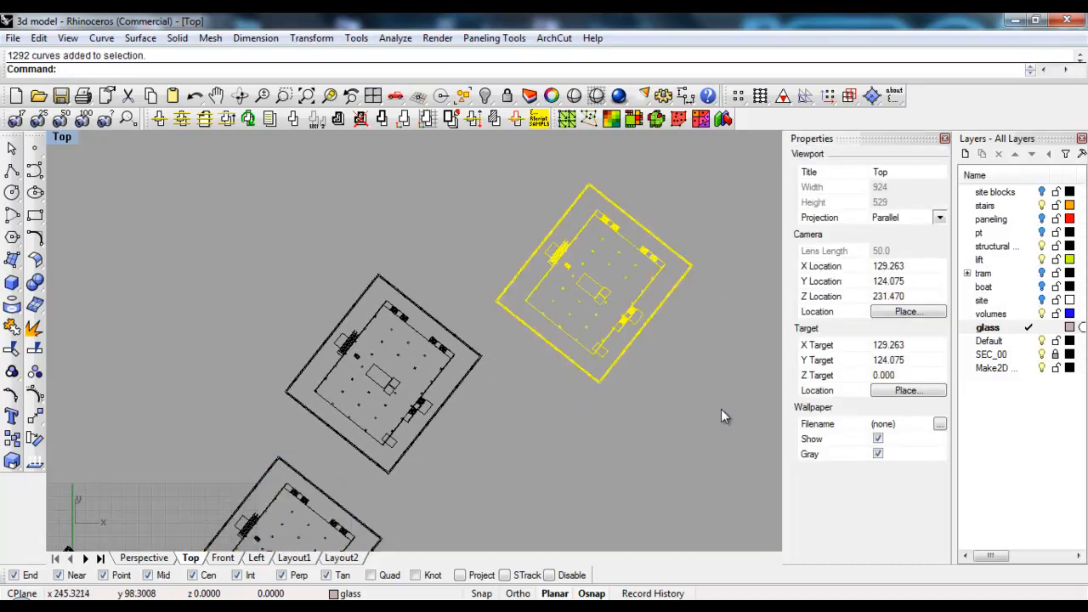
# - Delete the unwanted curves and window-select the 1292-curve Make2D drawing to move it
pyautogui.press('Delete')
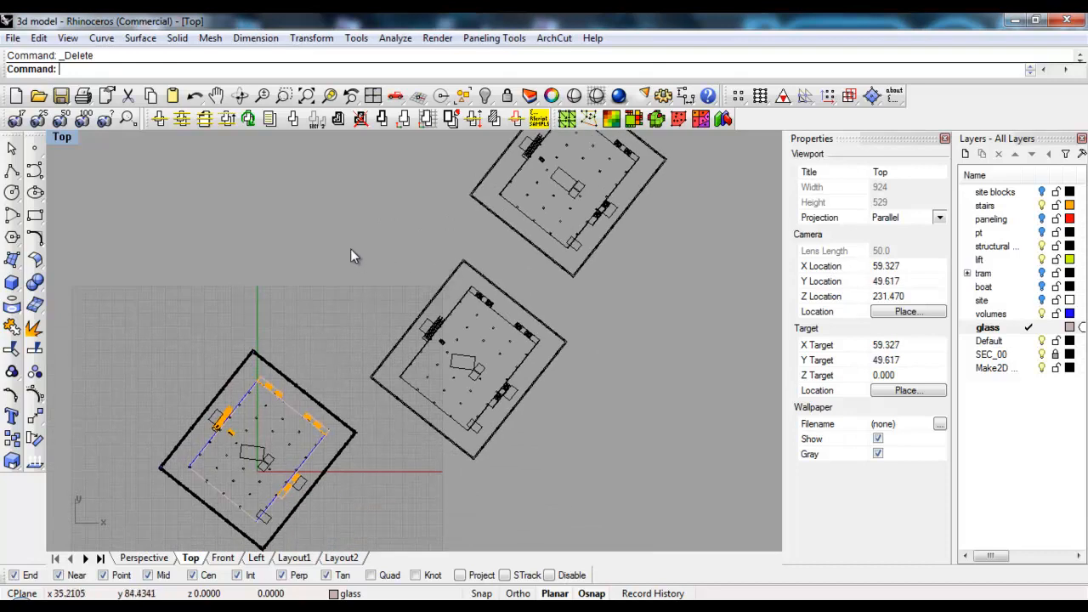
pyautogui.moveTo(353, 248); pyautogui.dragTo(530, 489)
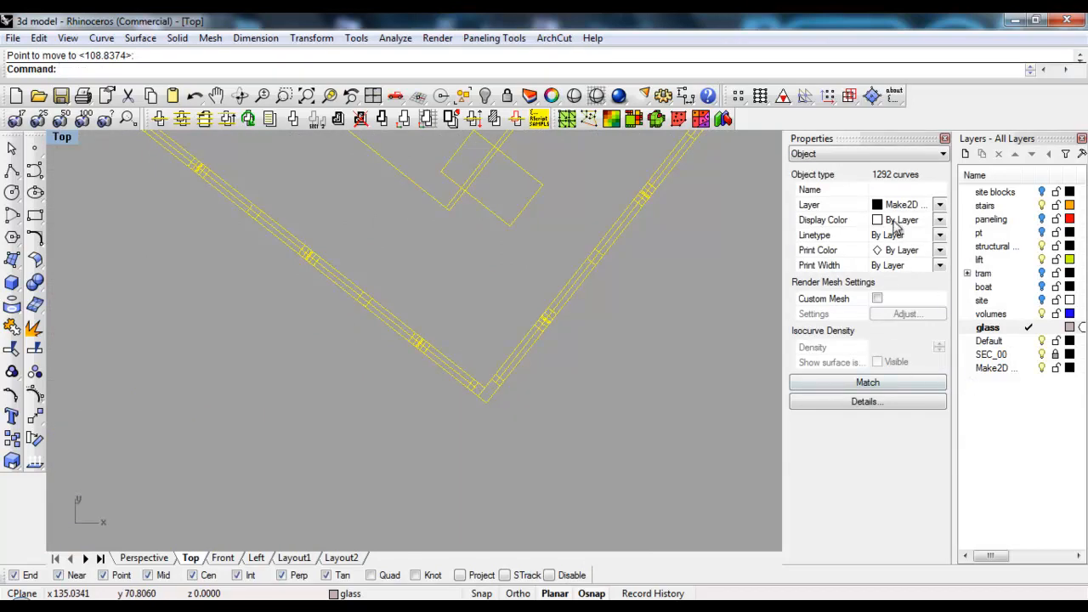
# - Create a 'plan option' layer for the drawing and hide the Make2D visible lines layer
pyautogui.click(966, 153)
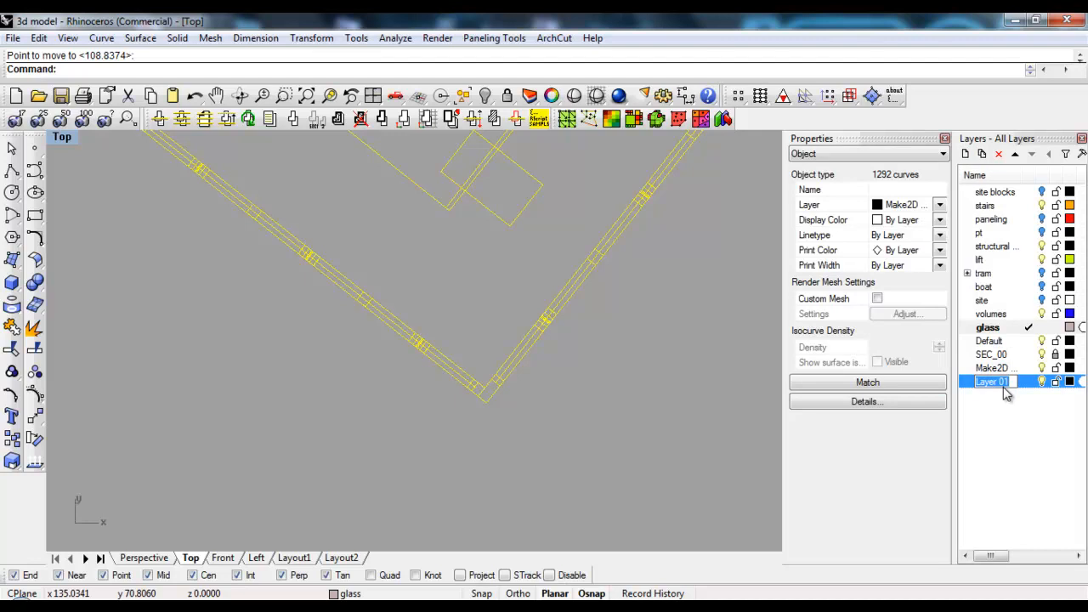
pyautogui.write('plan opt')
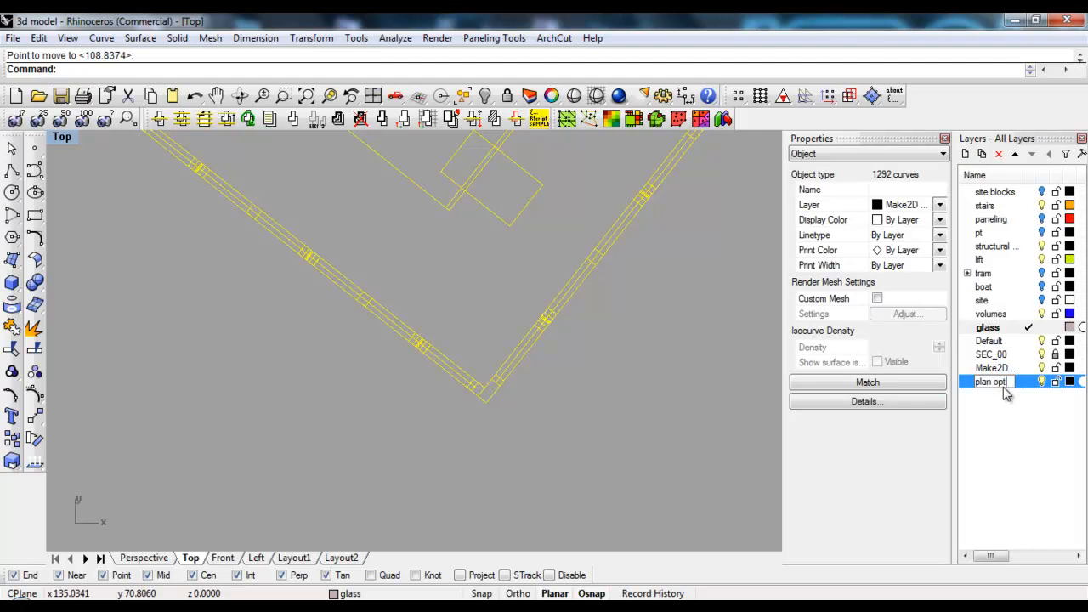
pyautogui.doubleClick(990, 381)
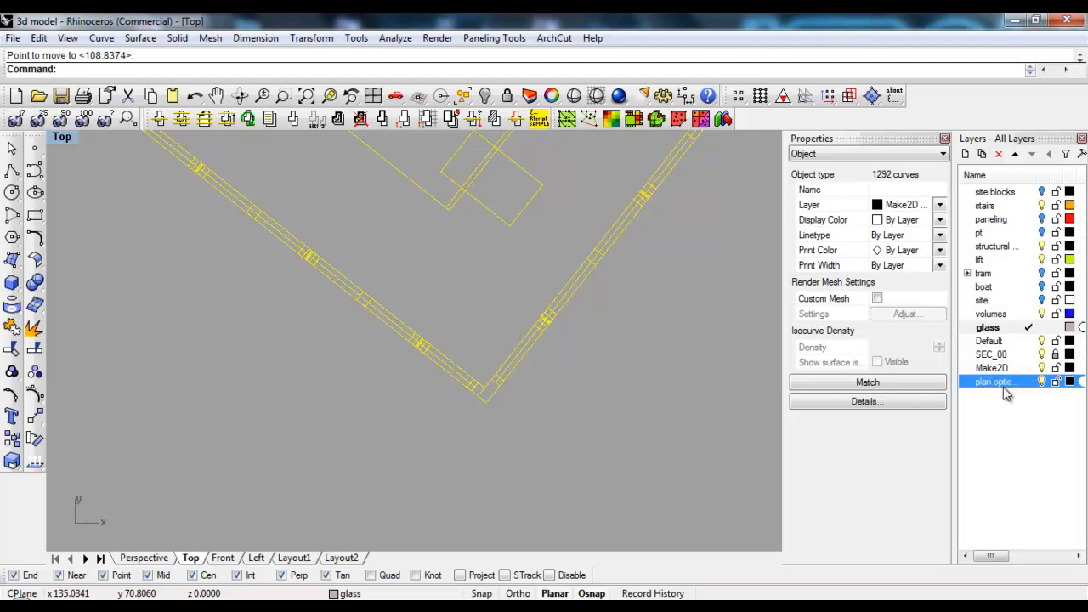
pyautogui.click(939, 204)
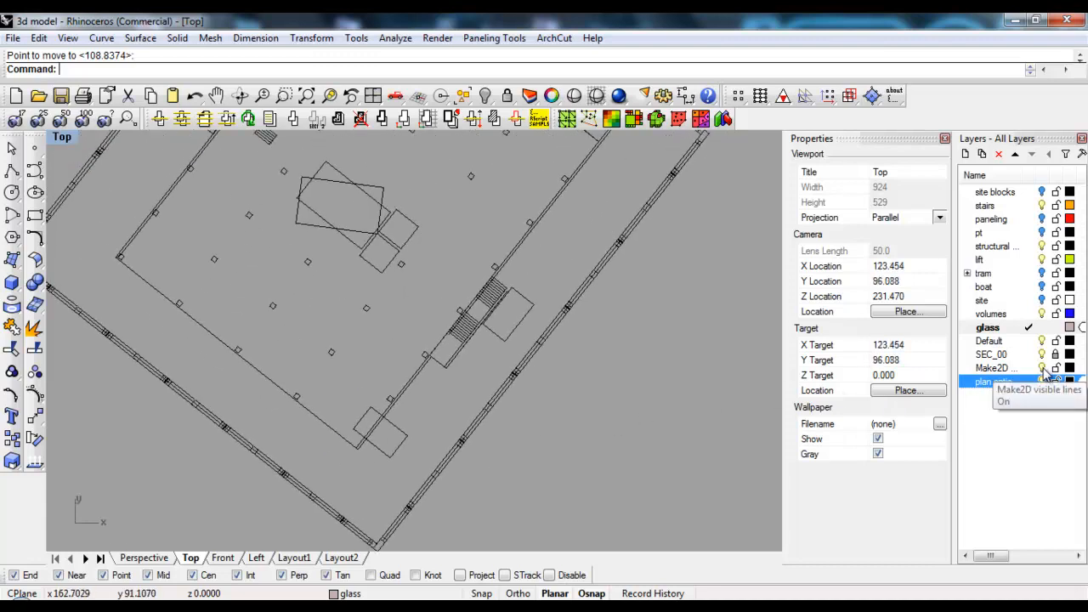
pyautogui.click(995, 367)
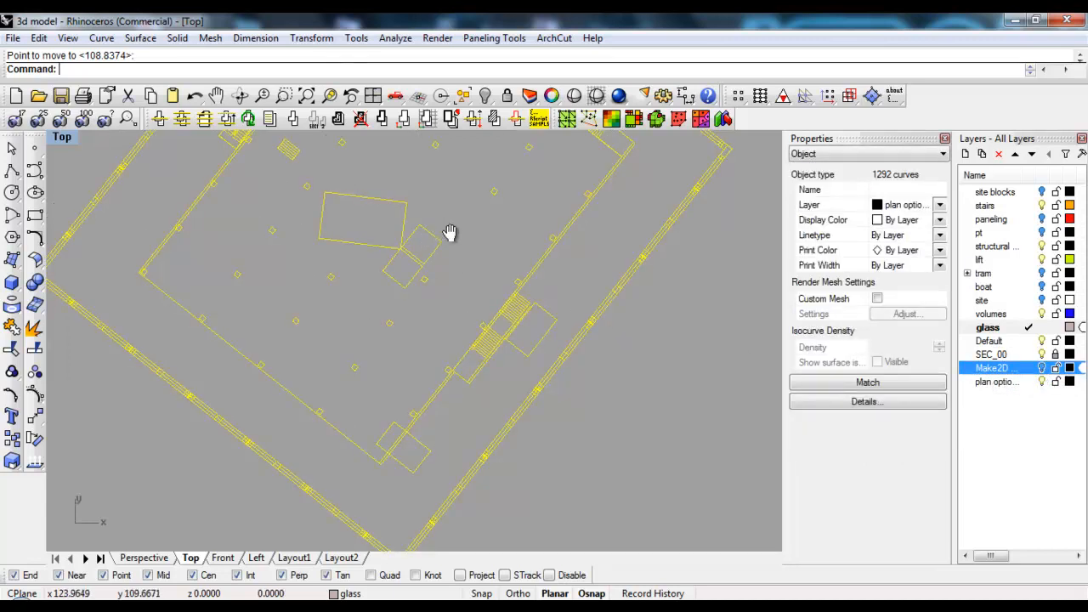
# - Export the selected plan curves as block plan 1 option 1.3dm, replacing the existing file
pyautogui.click(13, 37)
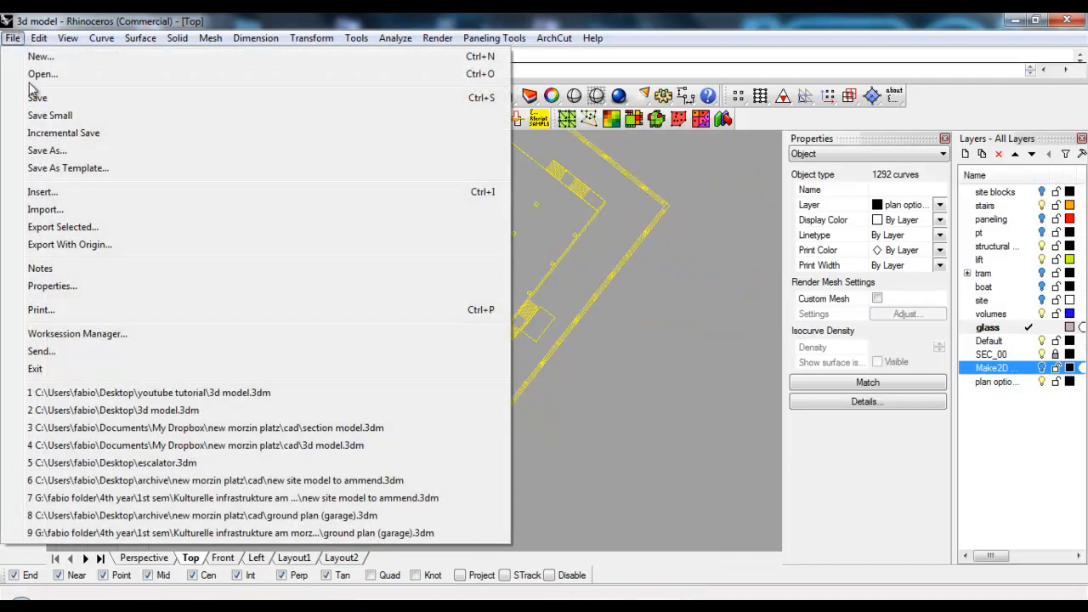
pyautogui.moveTo(61, 228)
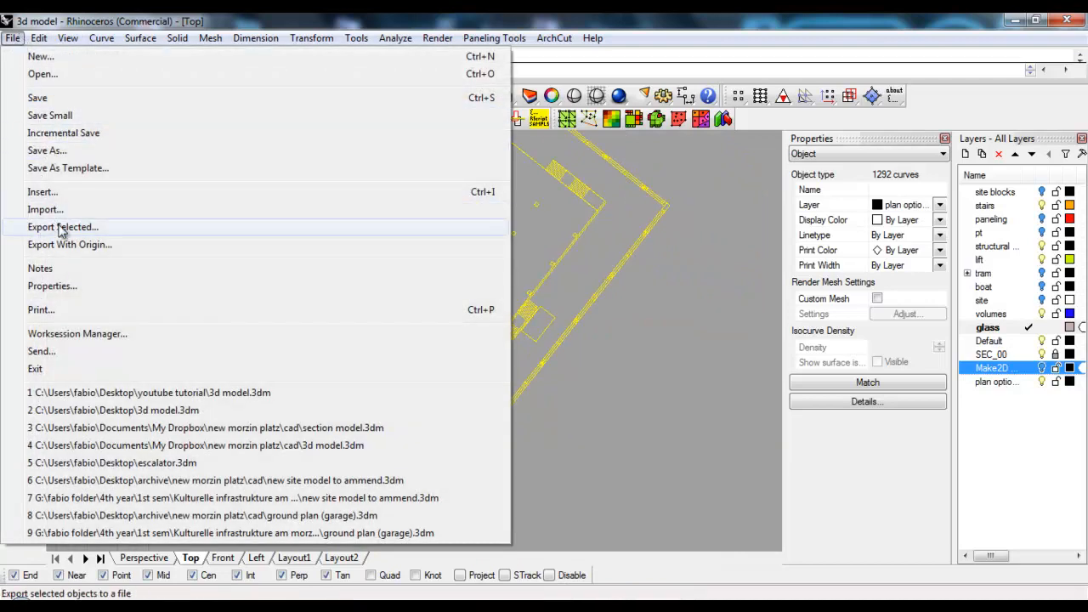
pyautogui.click(61, 228)
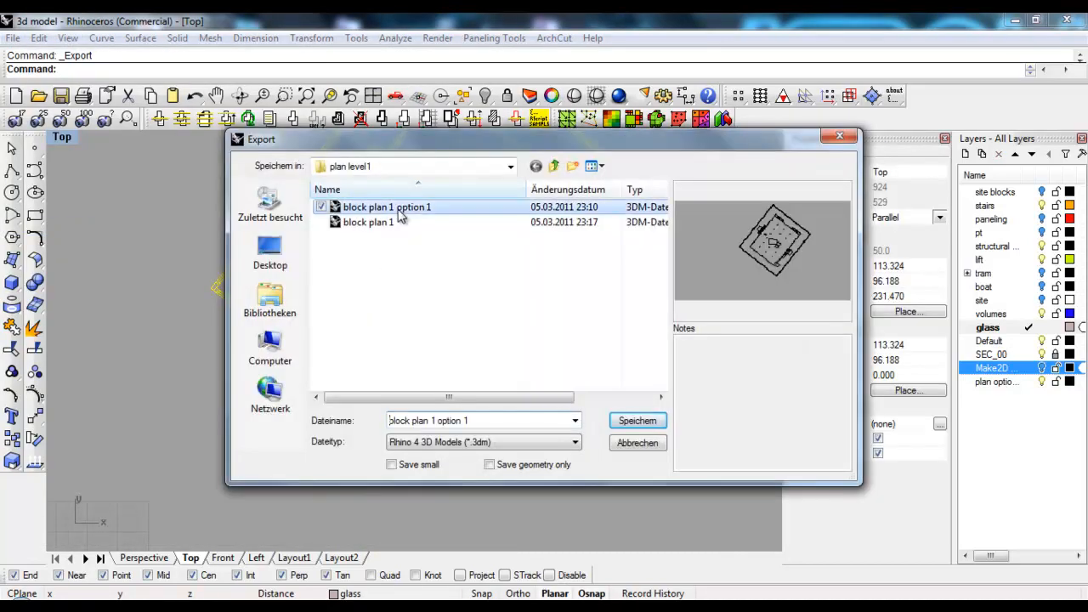
pyautogui.click(636, 422)
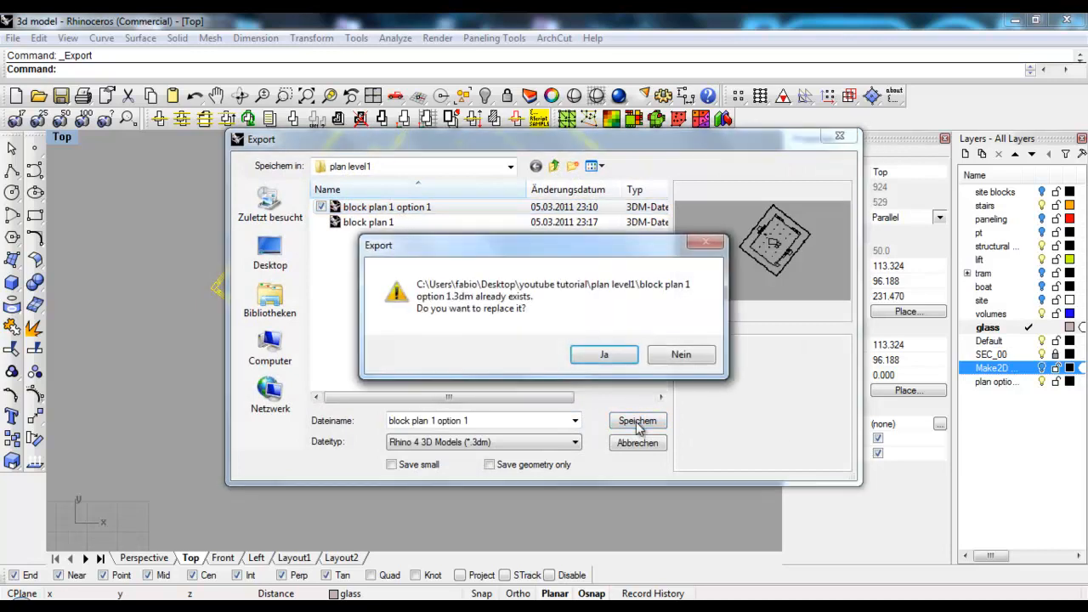
pyautogui.click(603, 355)
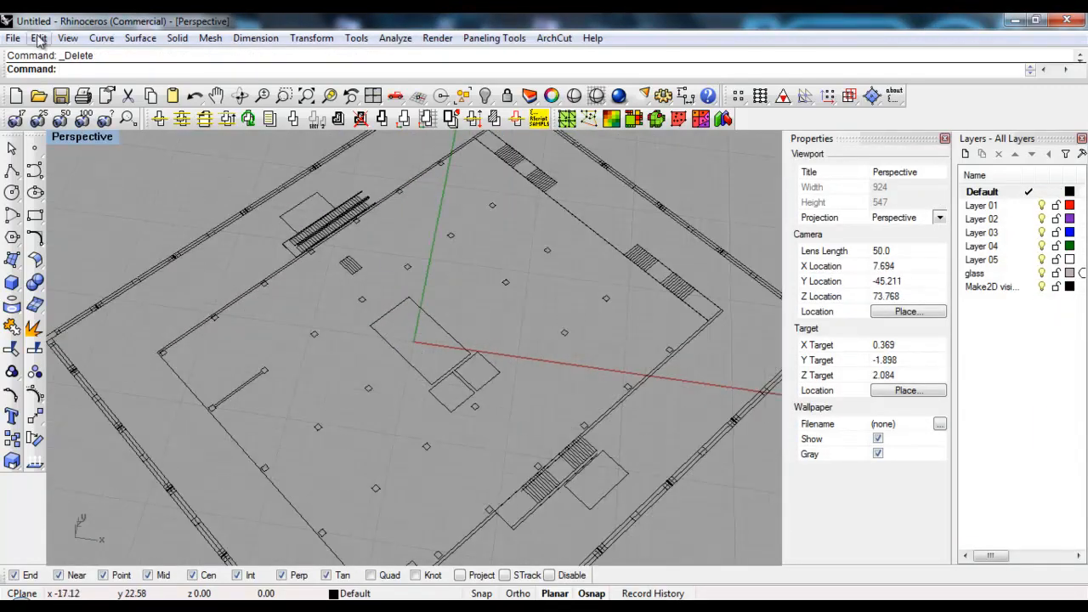
# - In Block Manager, select the block plan 1 definition and view its properties
pyautogui.click(37, 38)
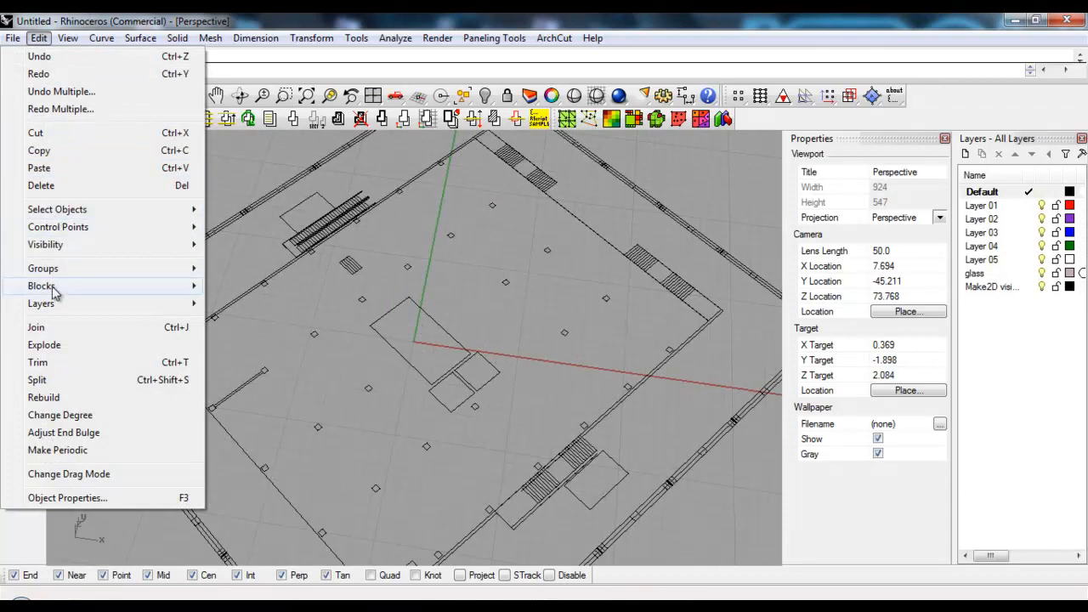
pyautogui.click(41, 285)
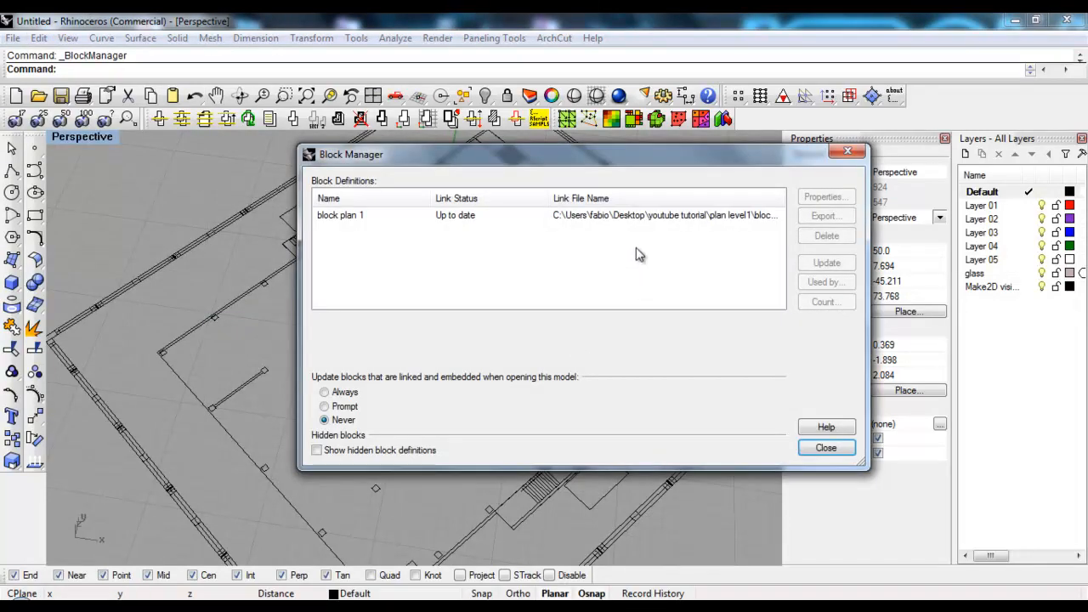
pyautogui.click(340, 214)
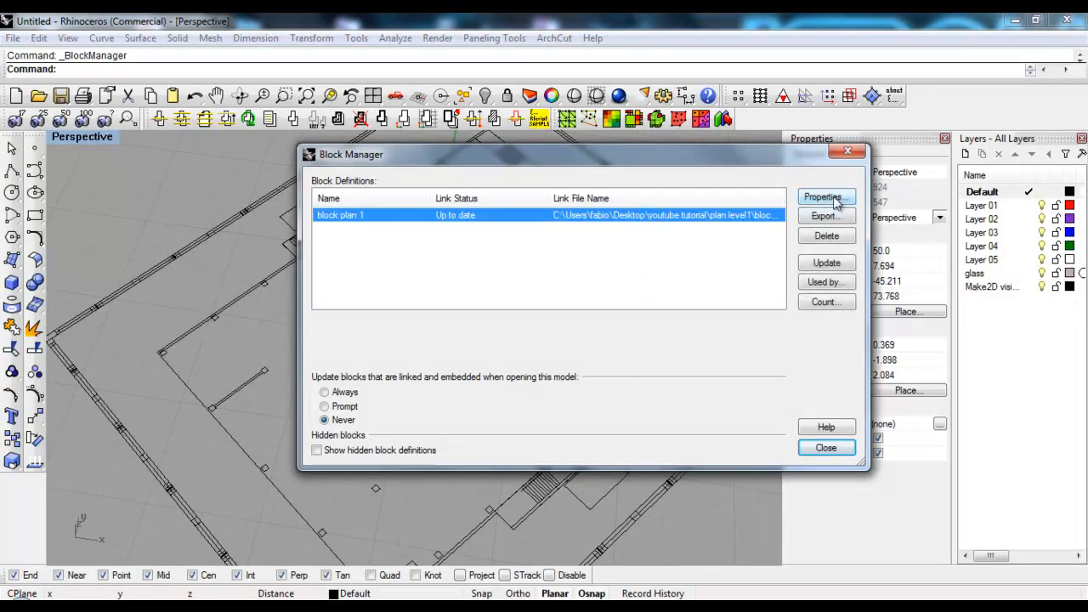
pyautogui.click(825, 197)
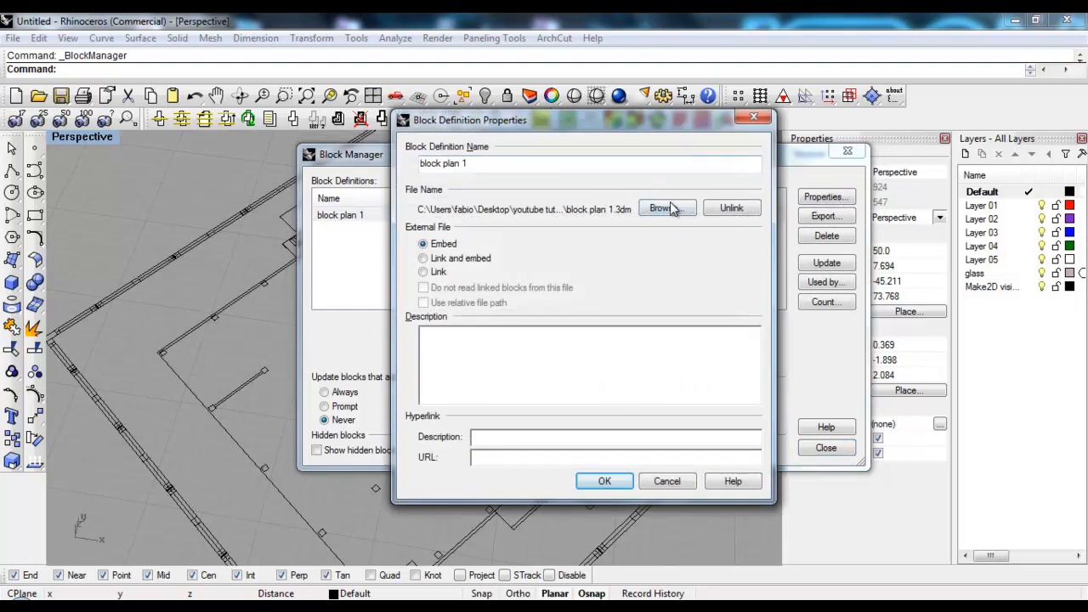
# - Relink block plan 1 to block plan 1 option 1.3dm, update it and close the manager
pyautogui.click(664, 207)
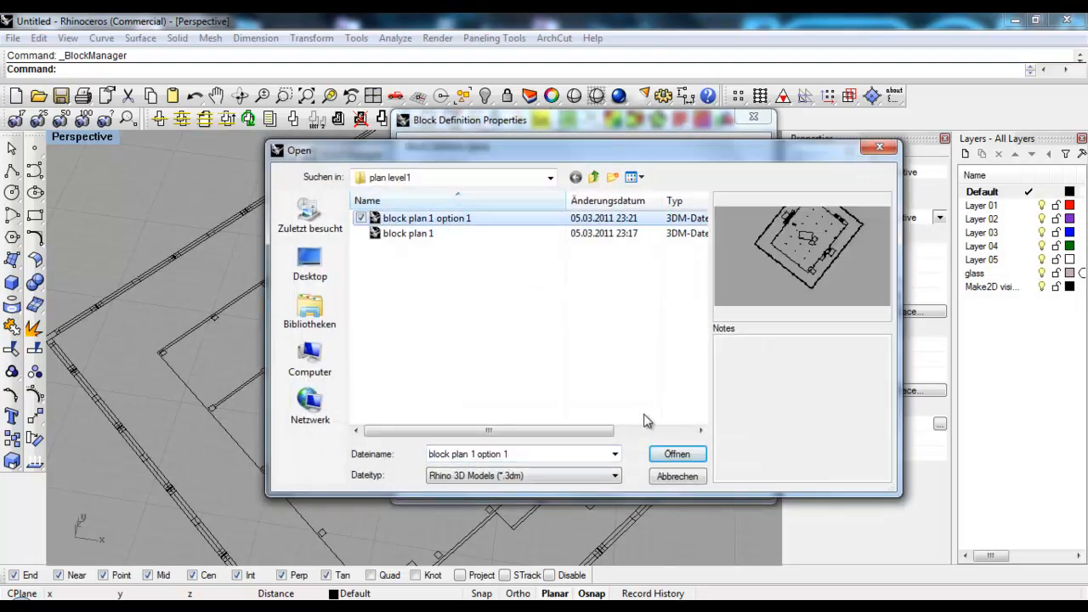
pyautogui.click(677, 452)
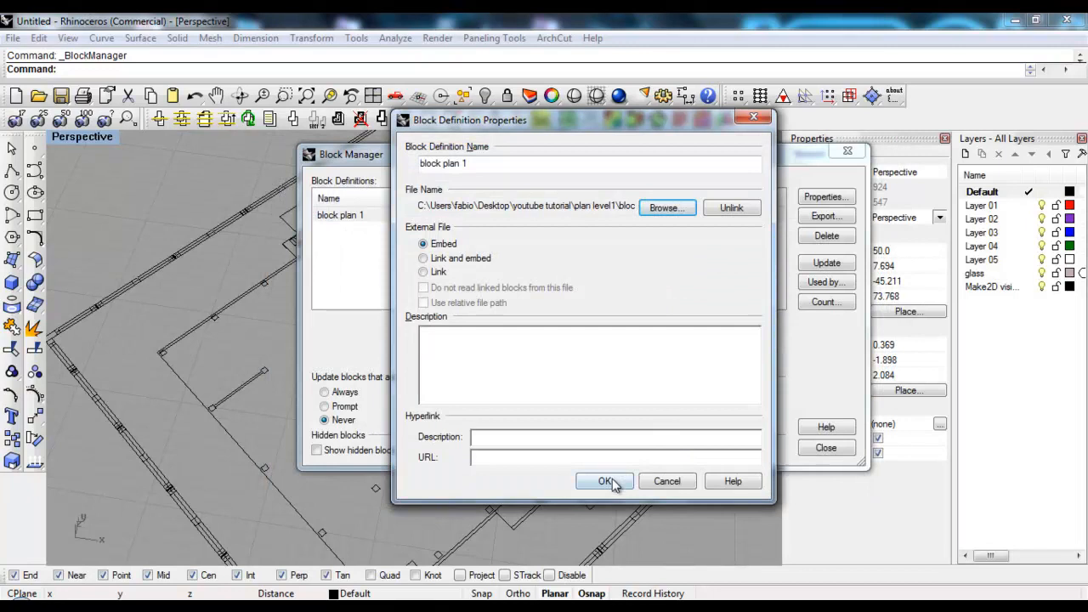
pyautogui.click(605, 481)
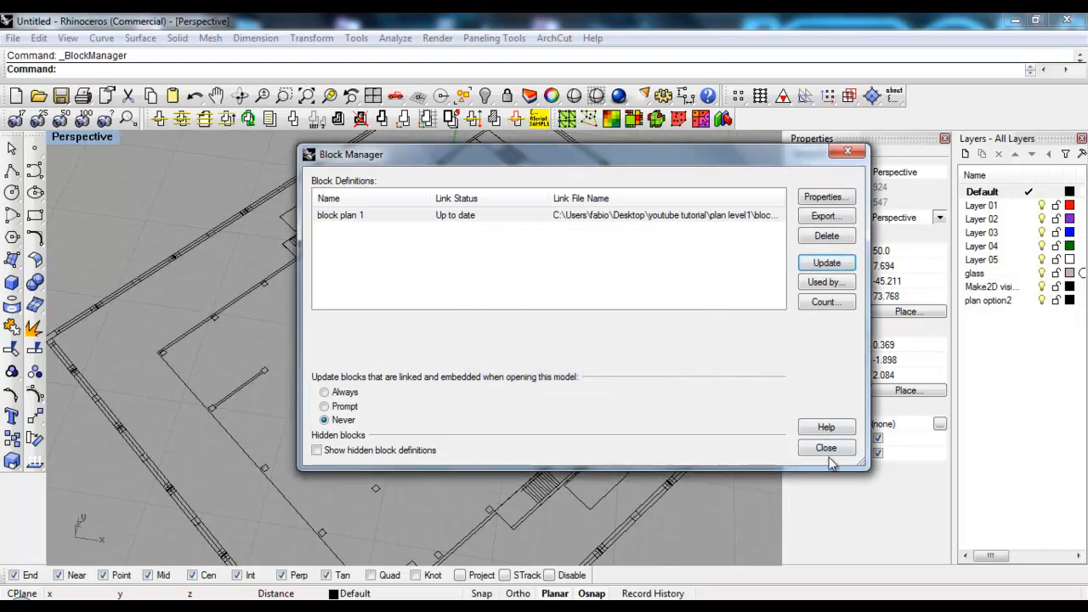
pyautogui.click(826, 449)
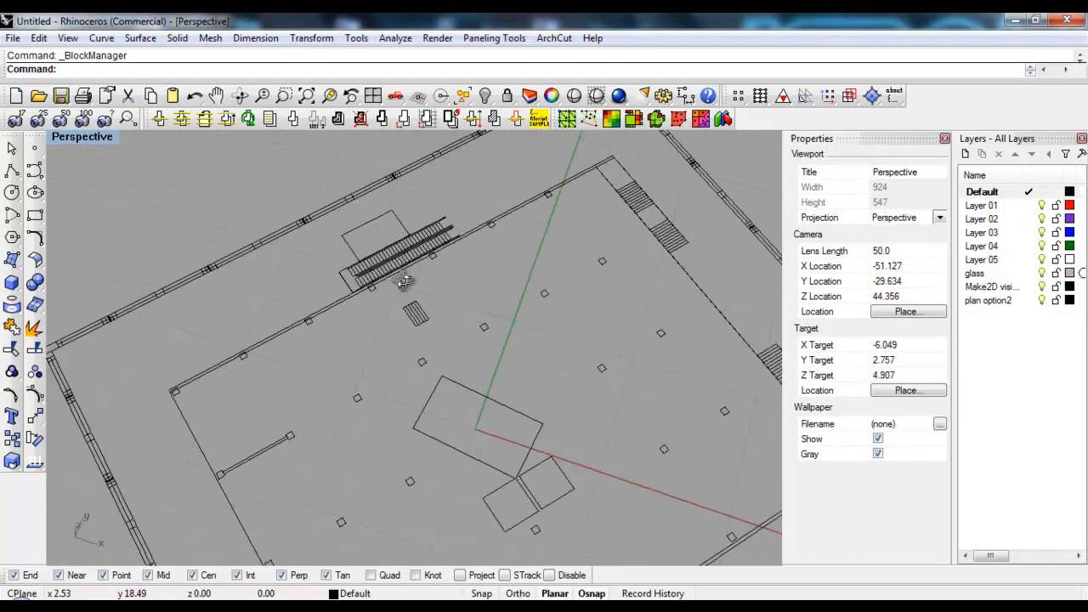
pyautogui.moveTo(405, 281); pyautogui.dragTo(493, 330)
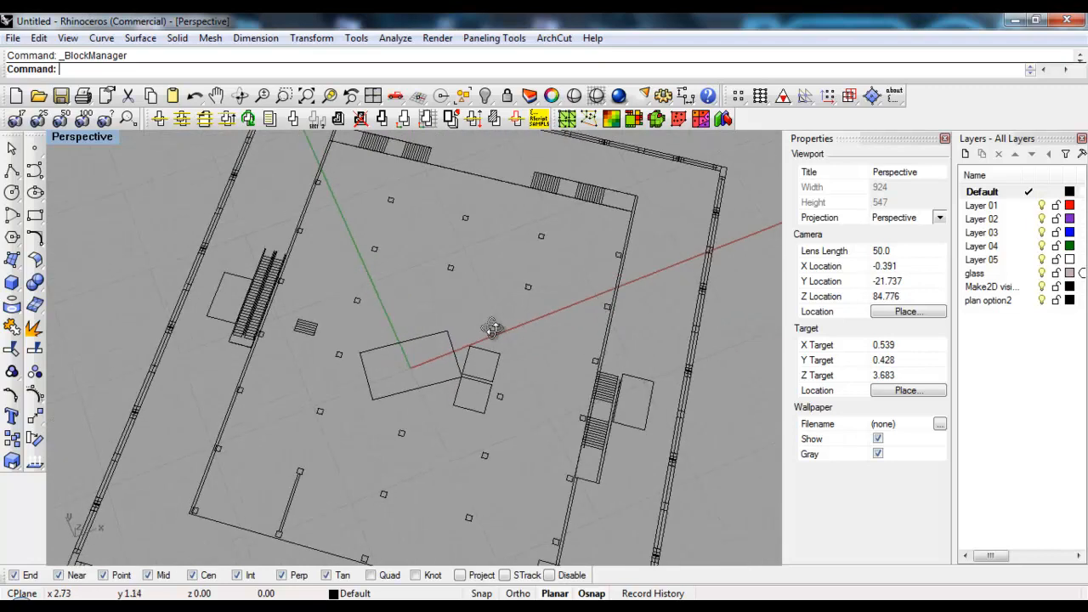
pyautogui.moveTo(494, 332); pyautogui.dragTo(473, 293)
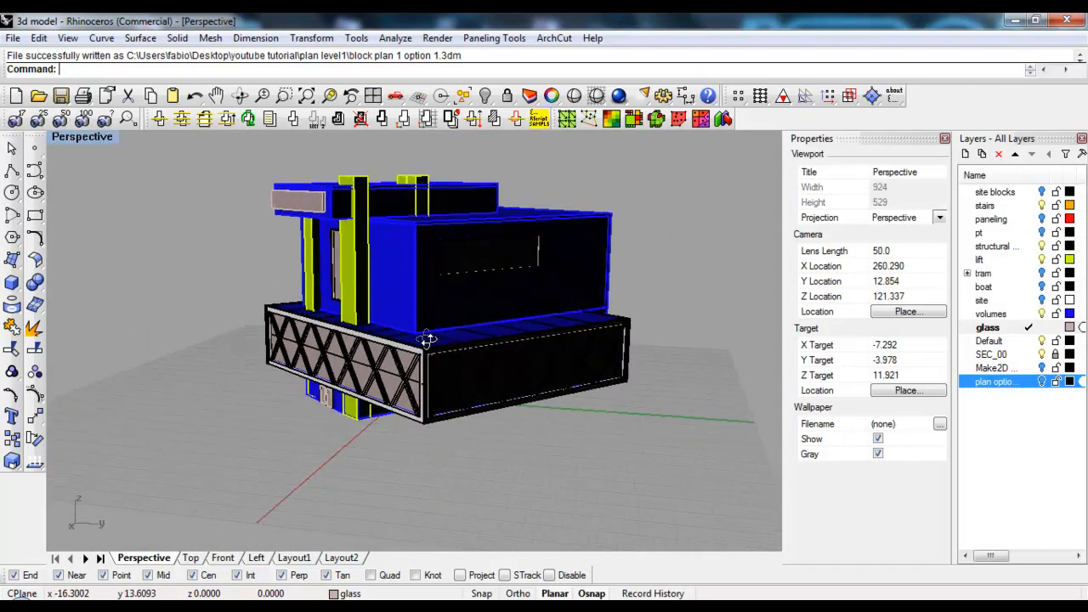
pyautogui.moveTo(428, 338); pyautogui.dragTo(452, 361)
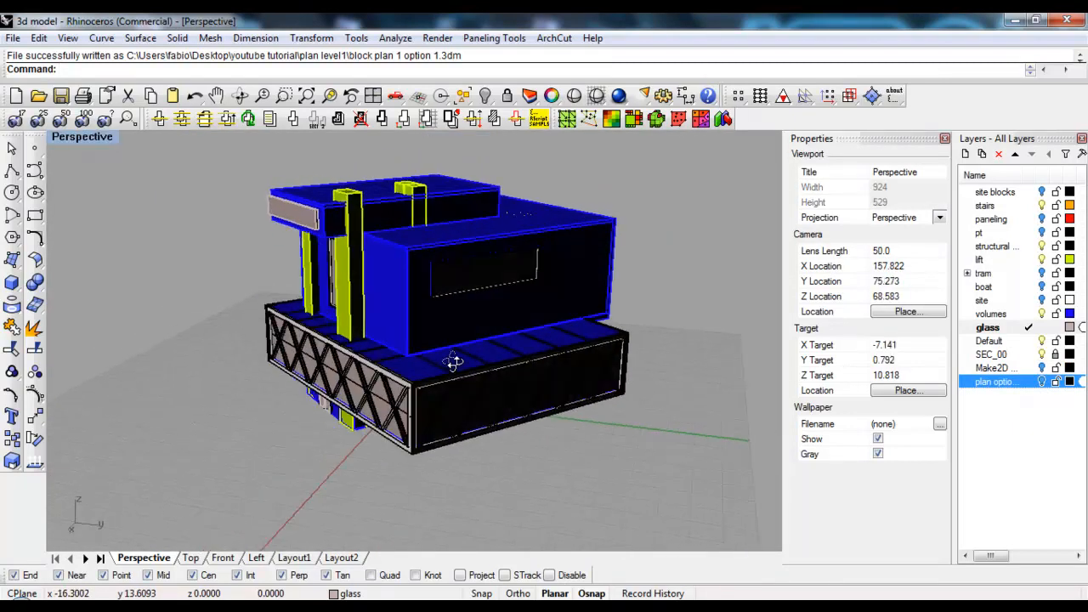
pyautogui.moveTo(451, 361); pyautogui.dragTo(502, 349)
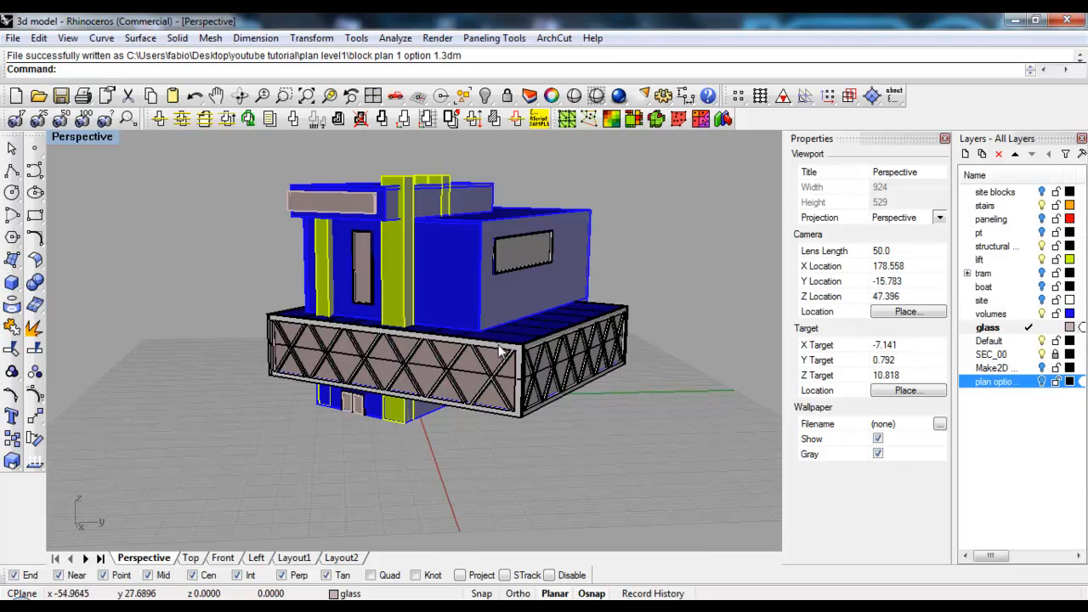
pyautogui.moveTo(502, 348); pyautogui.dragTo(470, 304)
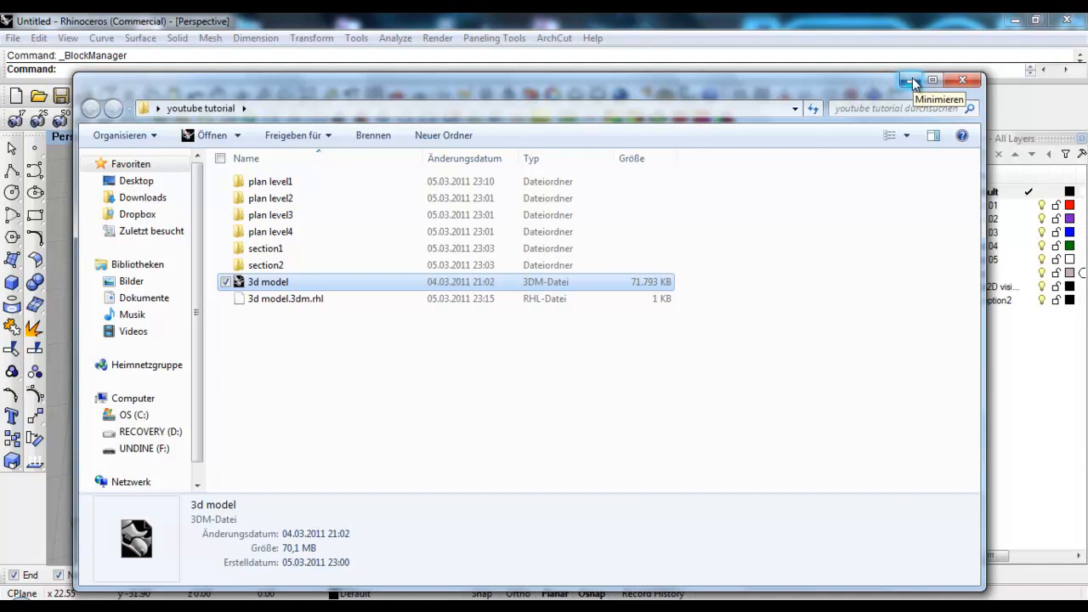
# - Hide the Explorer window and frame the updated level-1 plan block in the Perspective viewport
pyautogui.click(911, 80)
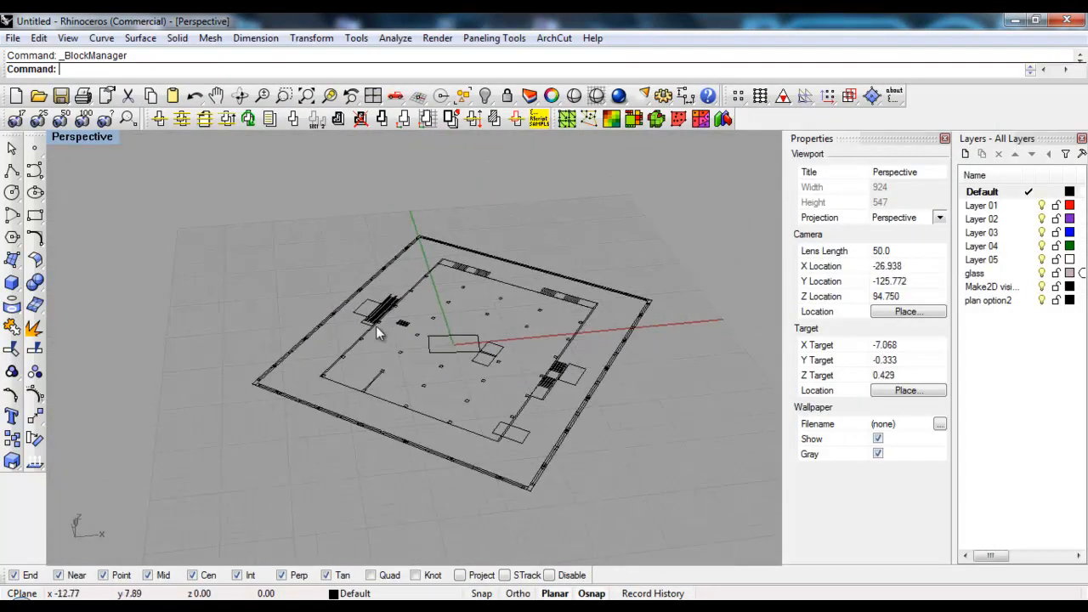
pyautogui.moveTo(378, 332); pyautogui.dragTo(347, 364)
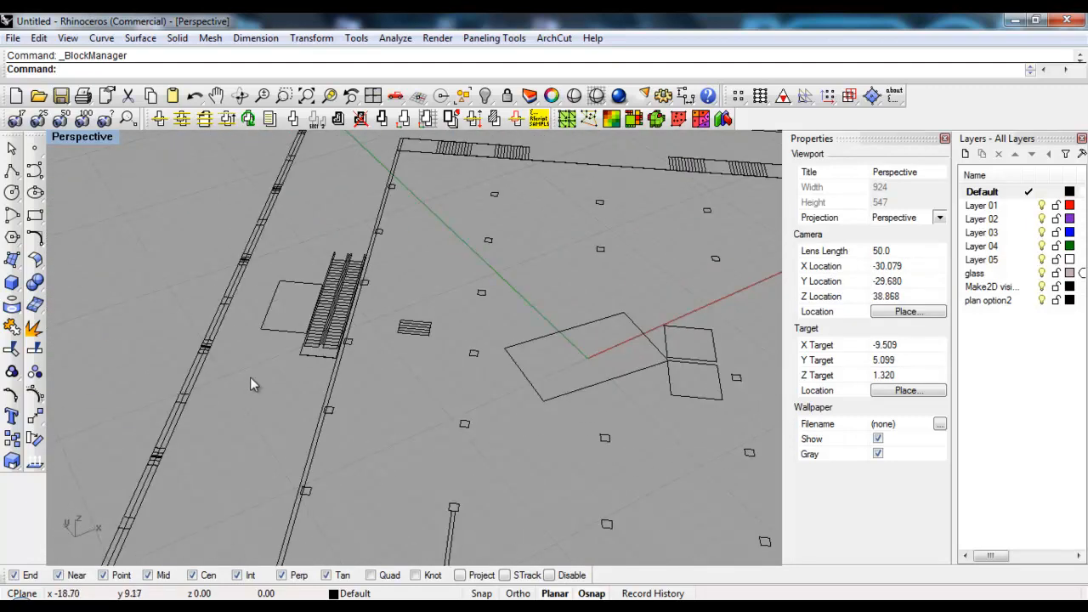
pyautogui.moveTo(252, 383); pyautogui.dragTo(357, 378)
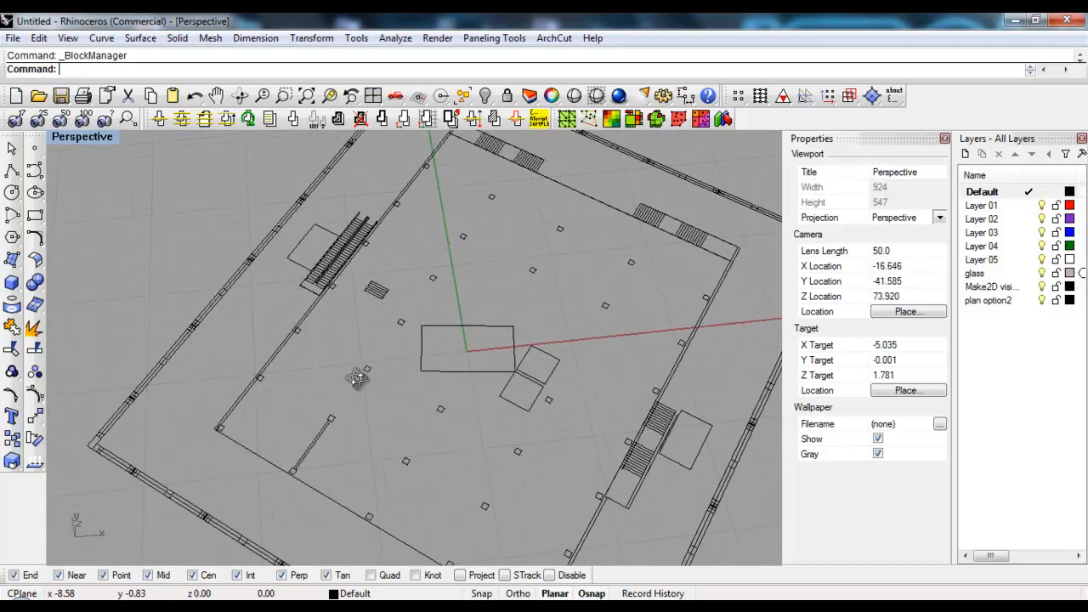